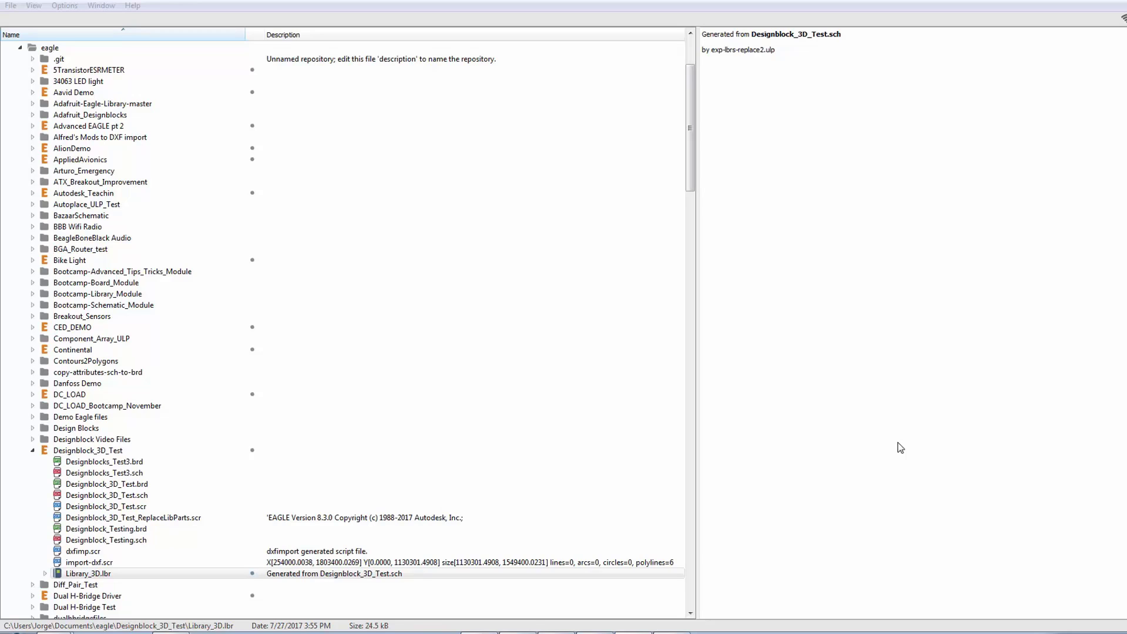
Open Library_3D.lbr from the Control Panel in the library editor and bring up the Library menu
{"action": "left_click", "coordinate": [88, 573]}
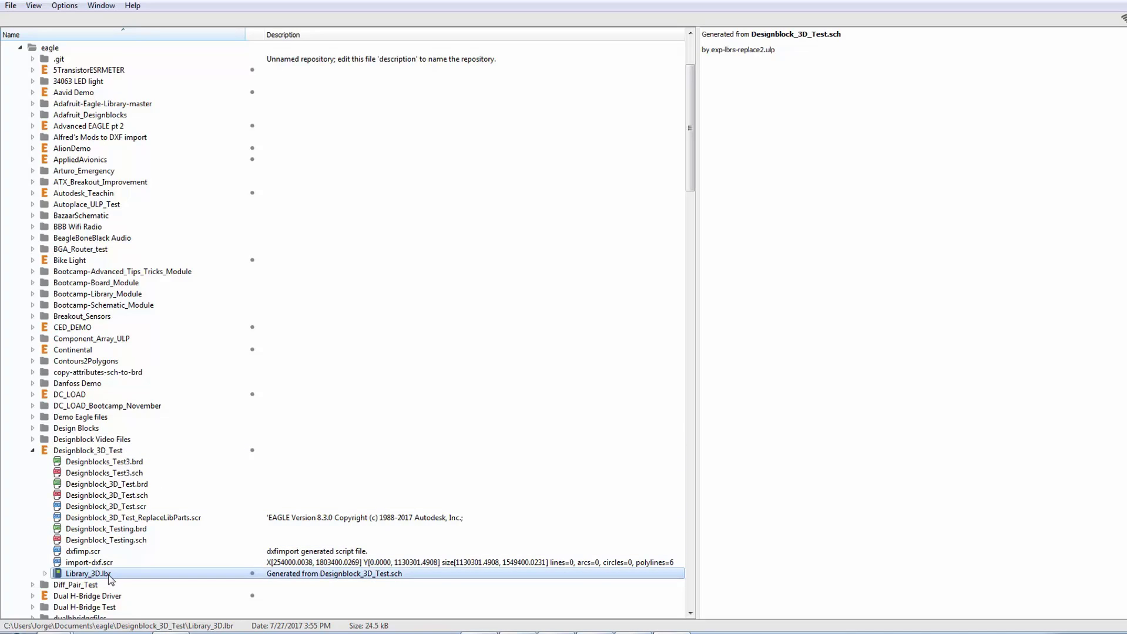
{"action": "double_click", "coordinate": [88, 573]}
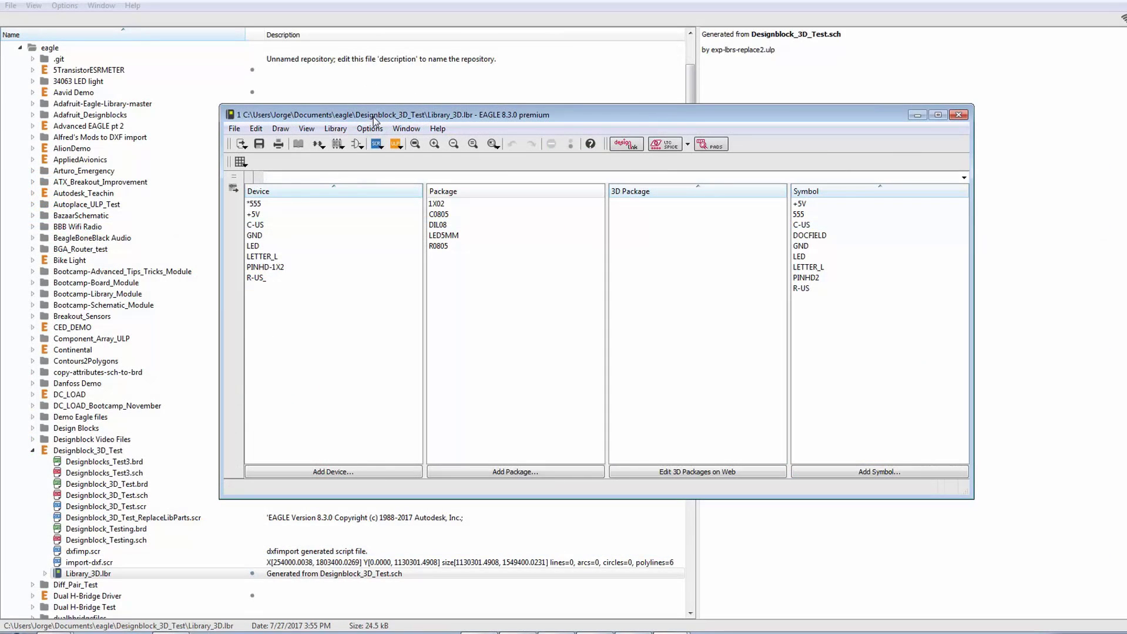
{"action": "left_click", "coordinate": [335, 129]}
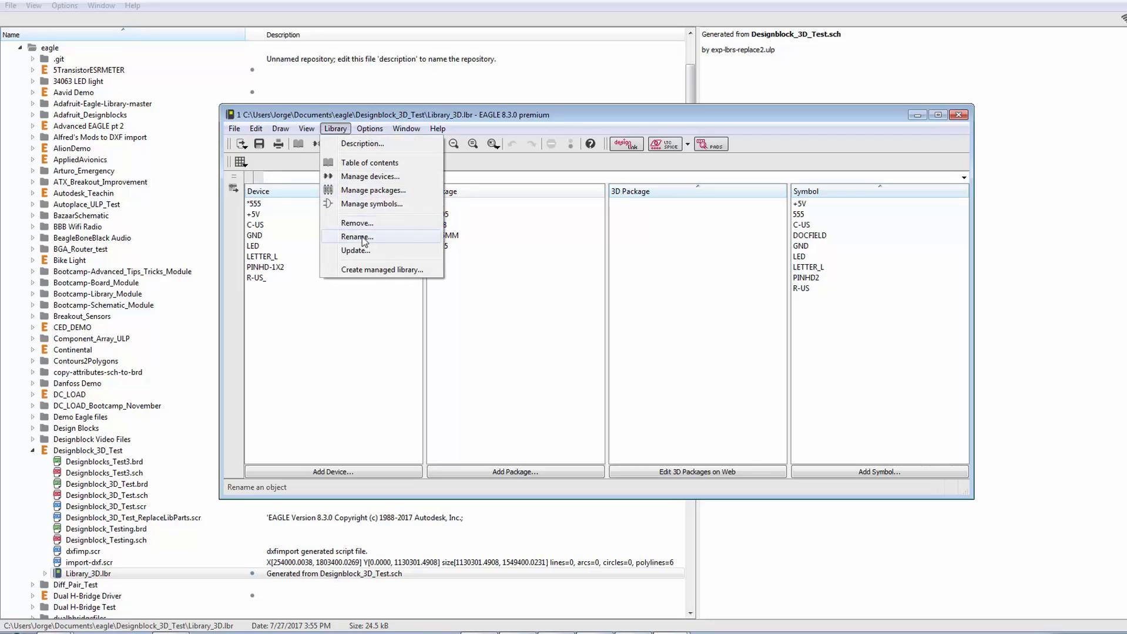
Start Create managed library for Library_3D with 'Archive local copy on create' unchecked
{"action": "left_click", "coordinate": [383, 270]}
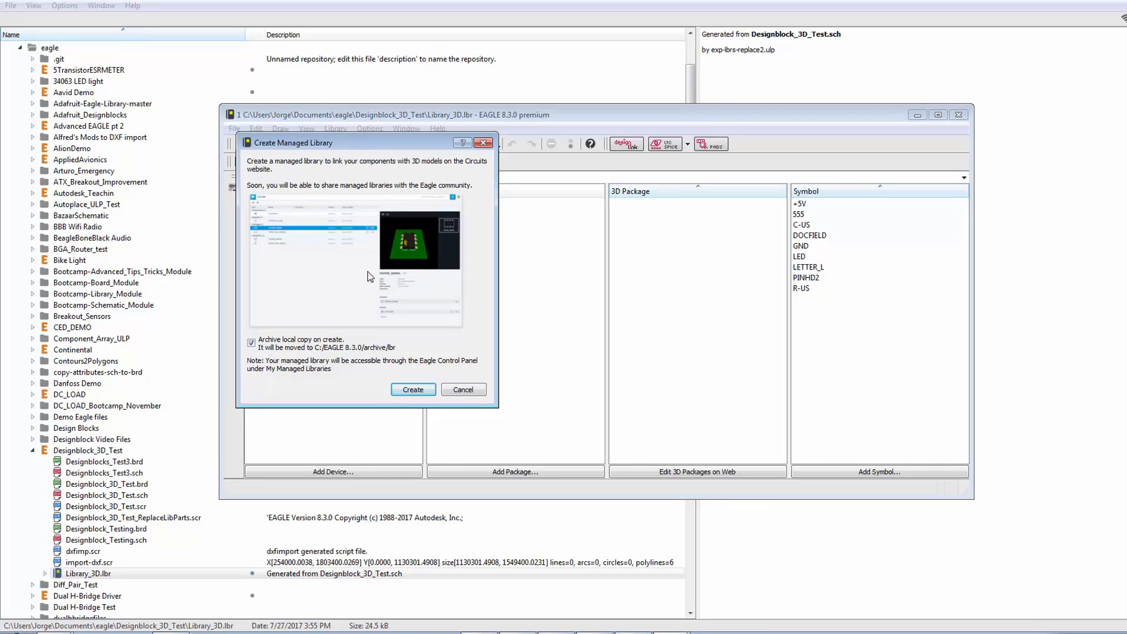
{"action": "mouse_move", "coordinate": [278, 335]}
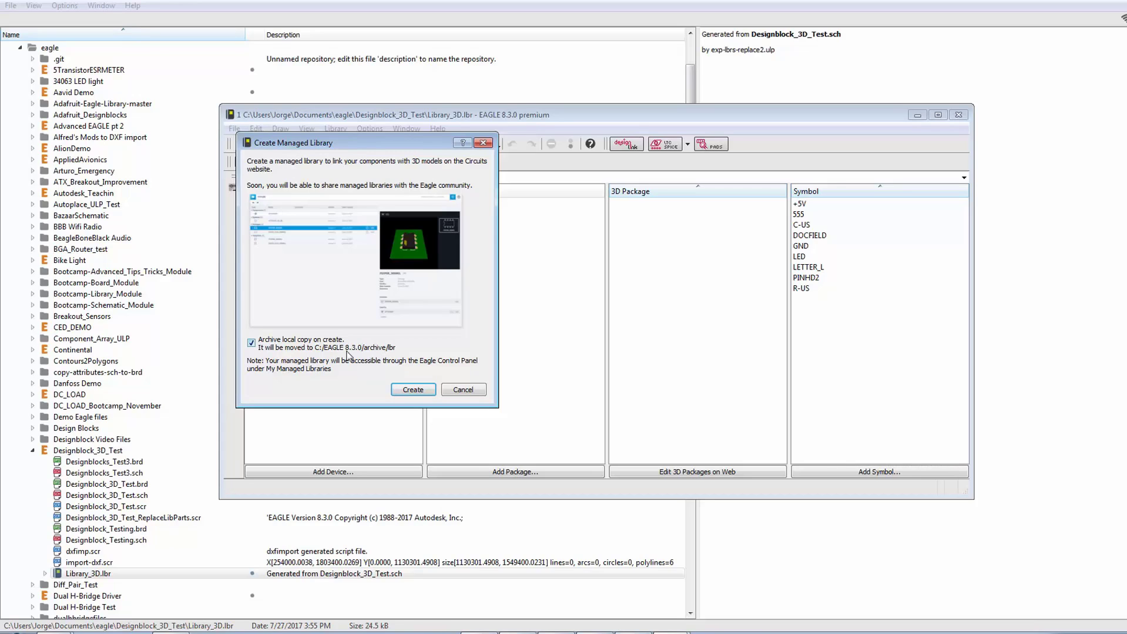
{"action": "left_click", "coordinate": [250, 343]}
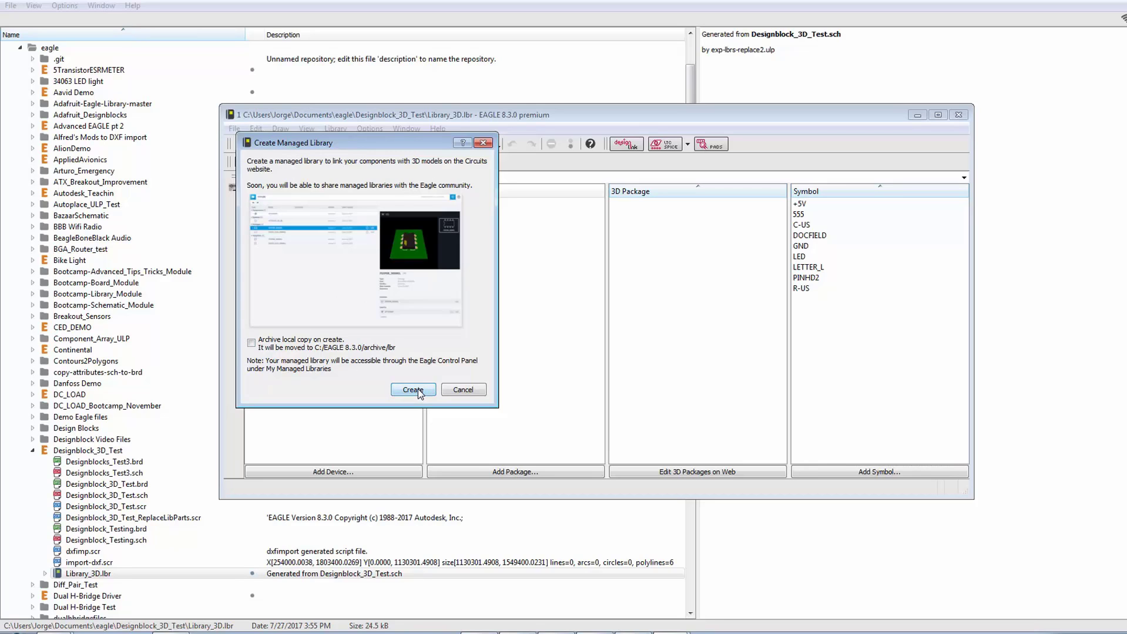
Create the managed library so Library_3D appears under My Managed Libraries
{"action": "left_click", "coordinate": [412, 389]}
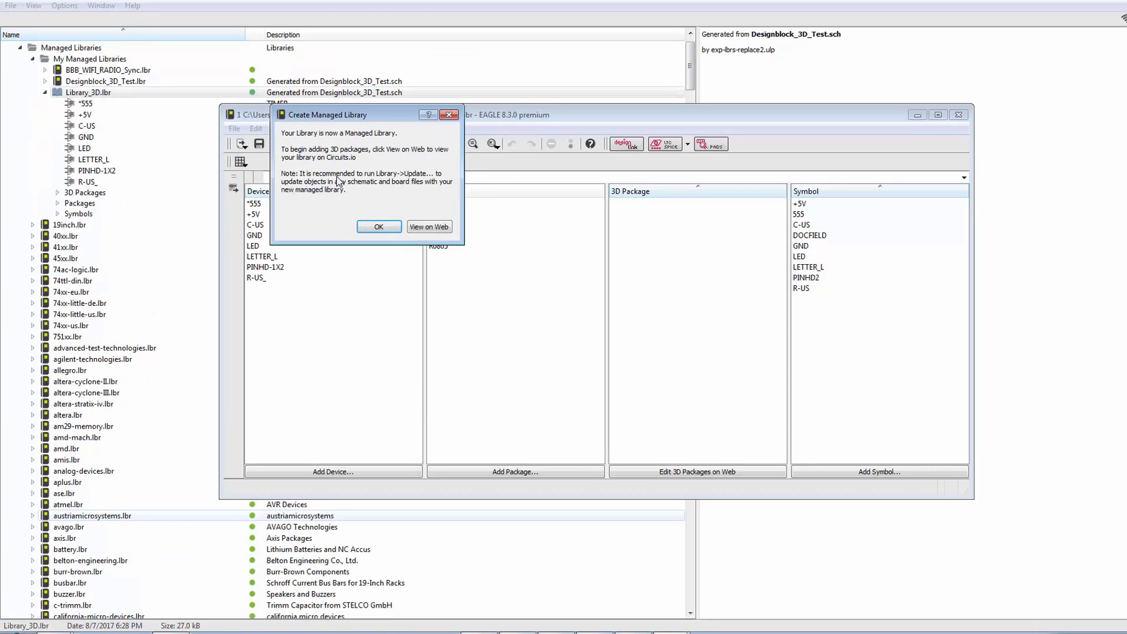
{"action": "mouse_move", "coordinate": [367, 188]}
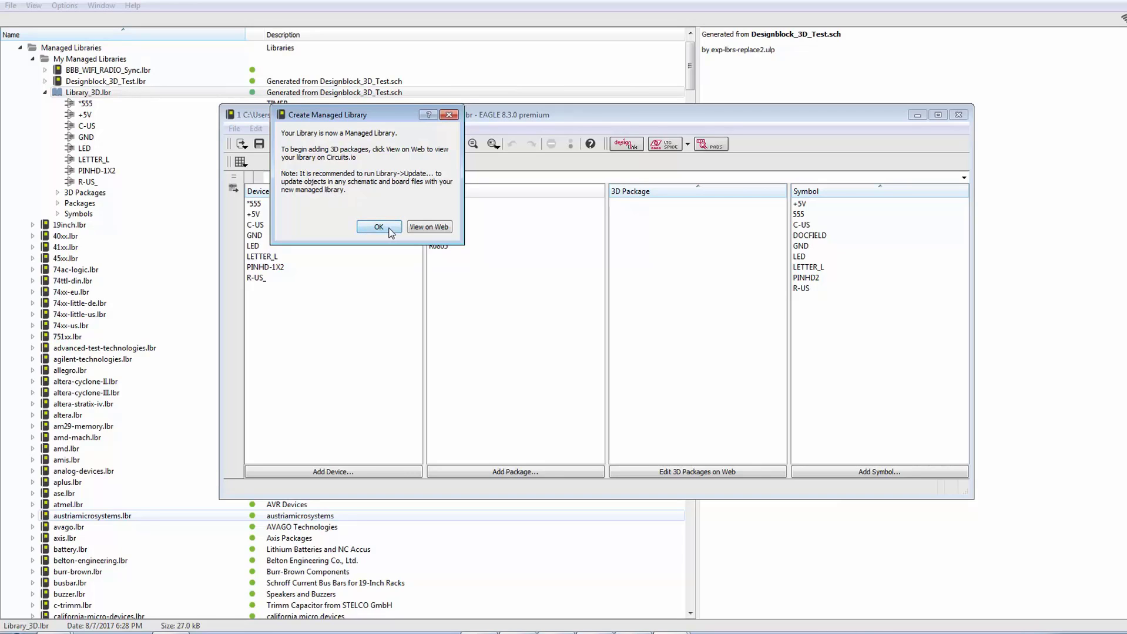
Dismiss the managed-library confirmation, leaving Library_3D as Managed Library Version 1
{"action": "left_click", "coordinate": [378, 226]}
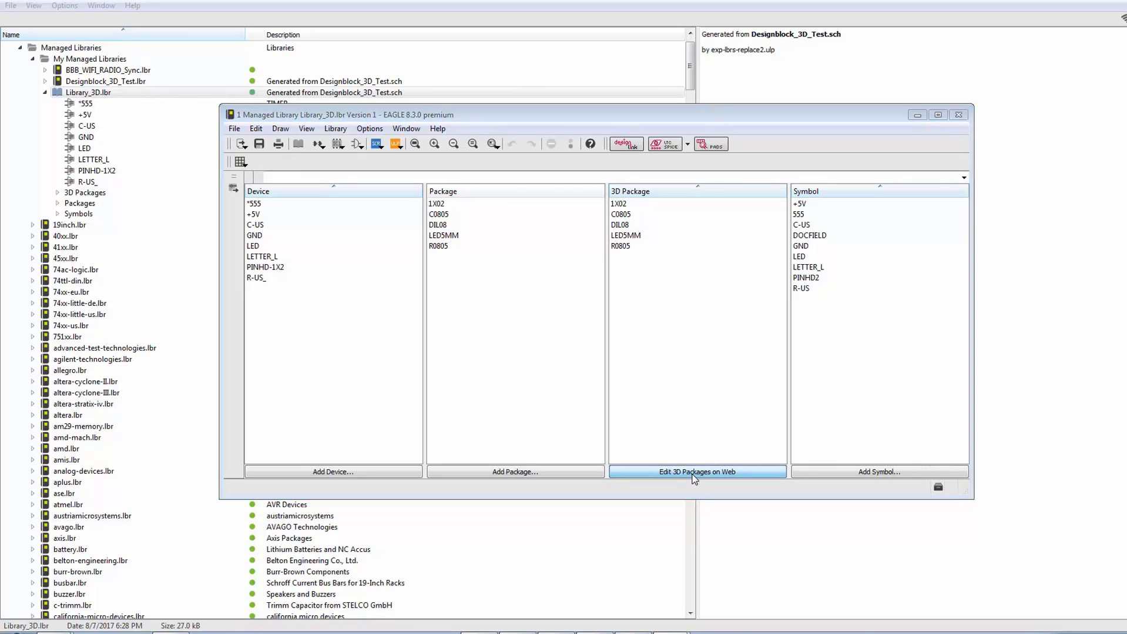
Open Library_3D's 3D packages on Circuits.io and move down to the Packages section
{"action": "left_click", "coordinate": [696, 472]}
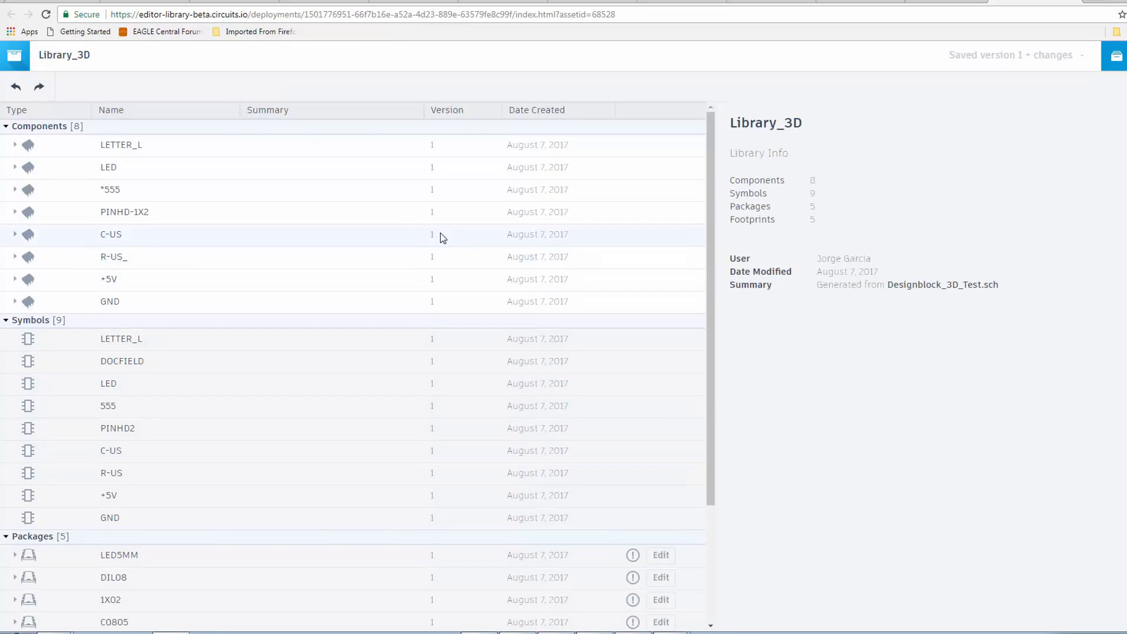
{"action": "mouse_move", "coordinate": [151, 223]}
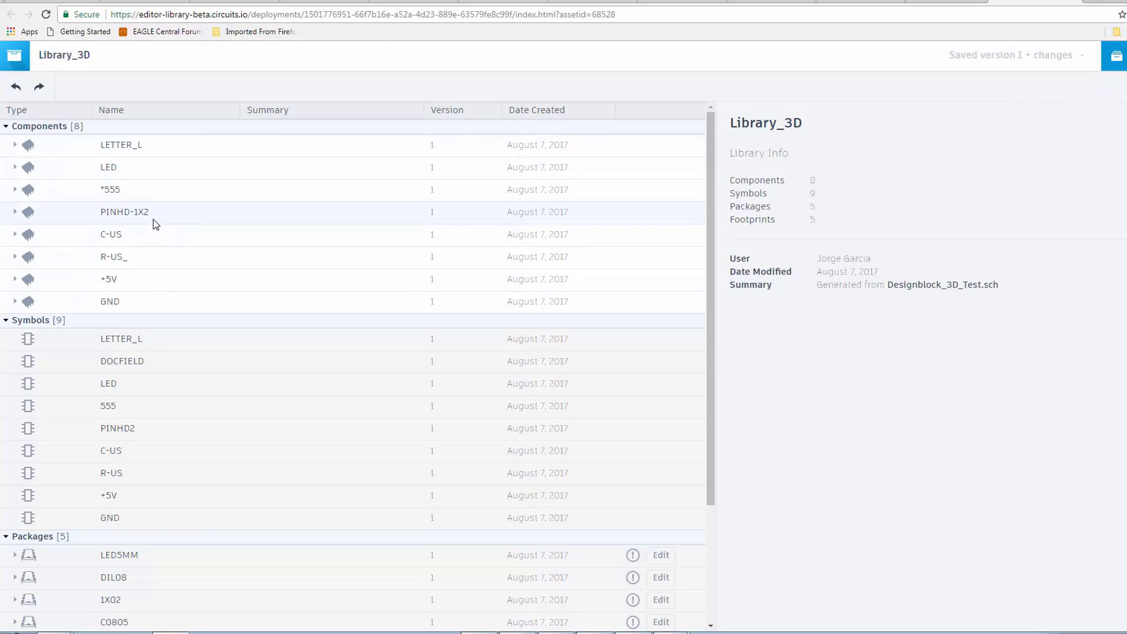
{"action": "scroll", "scroll_direction": "down", "scroll_amount": 3}
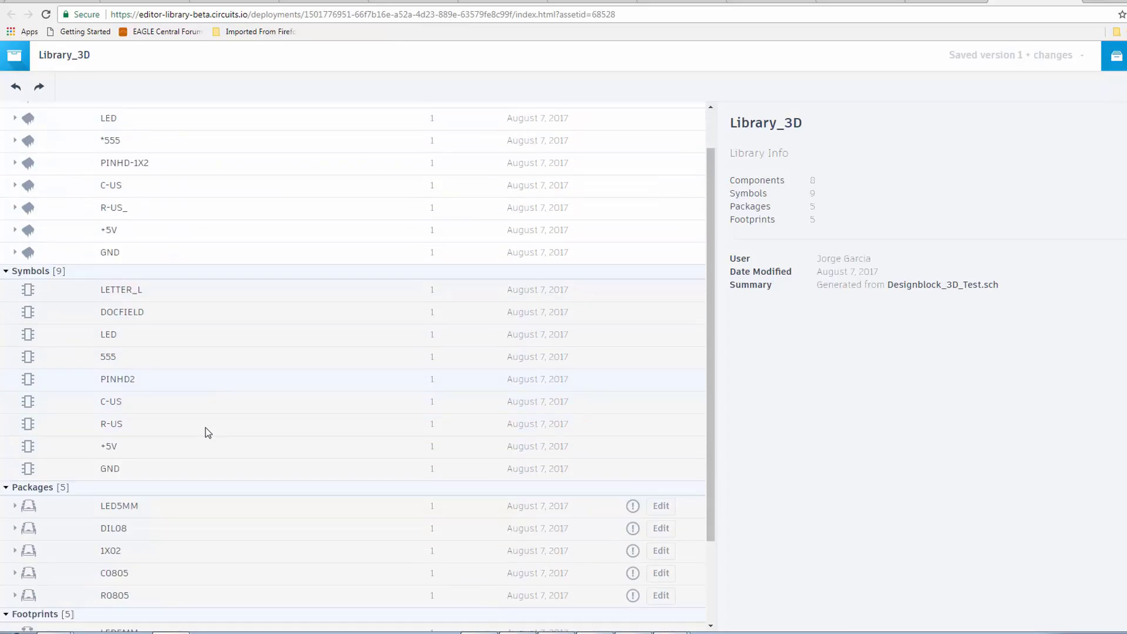
{"action": "scroll", "scroll_direction": "down", "scroll_amount": 3}
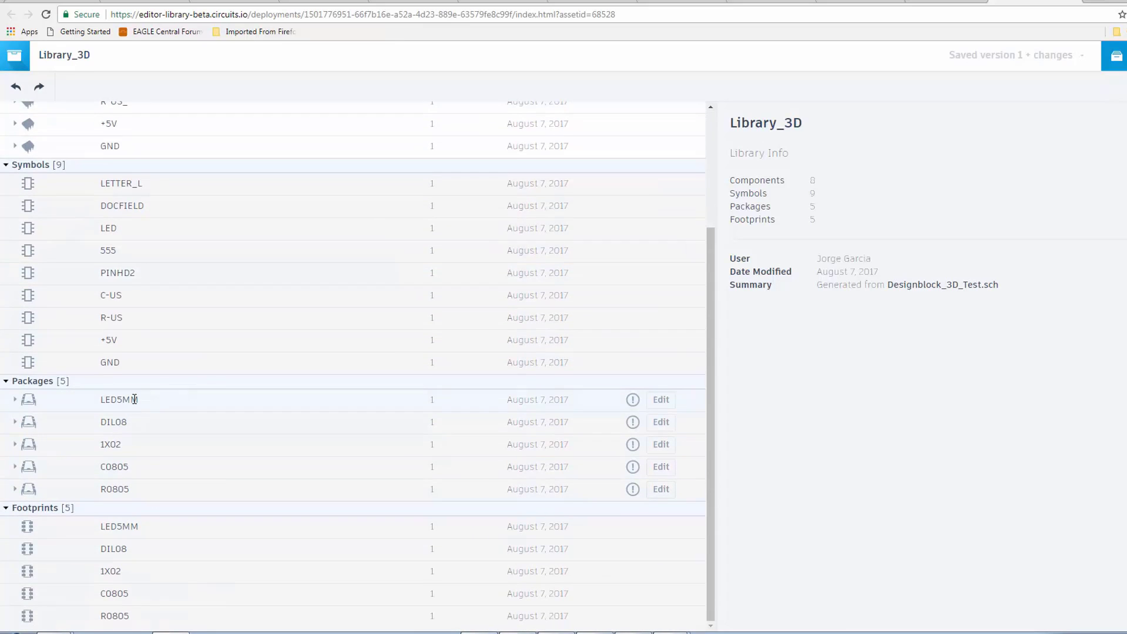
{"action": "mouse_move", "coordinate": [163, 554]}
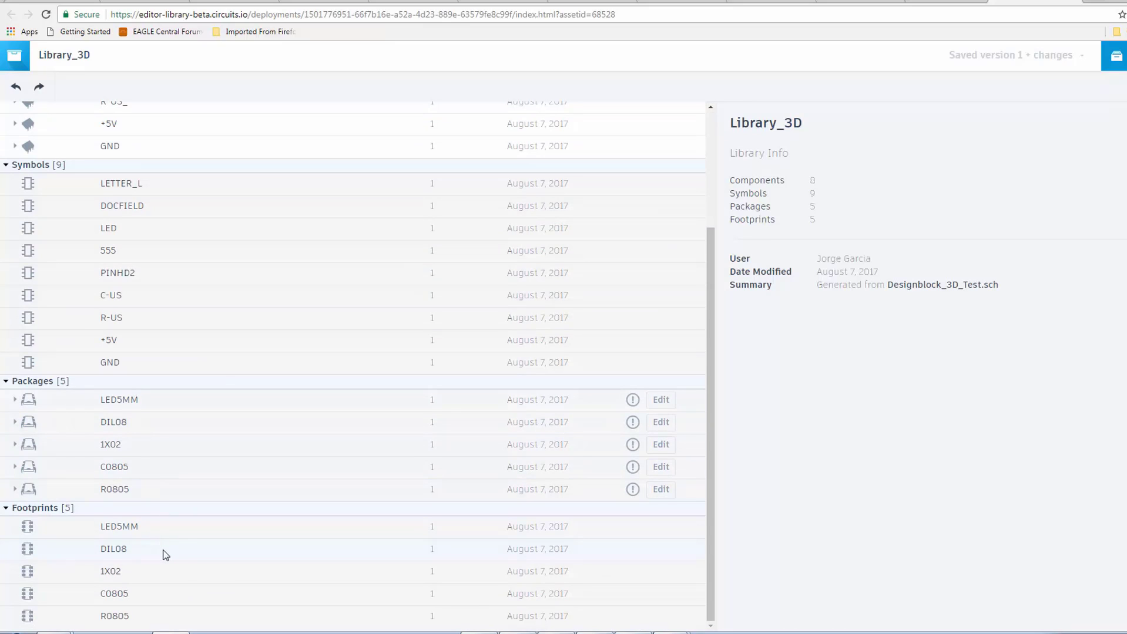
{"action": "mouse_move", "coordinate": [118, 465]}
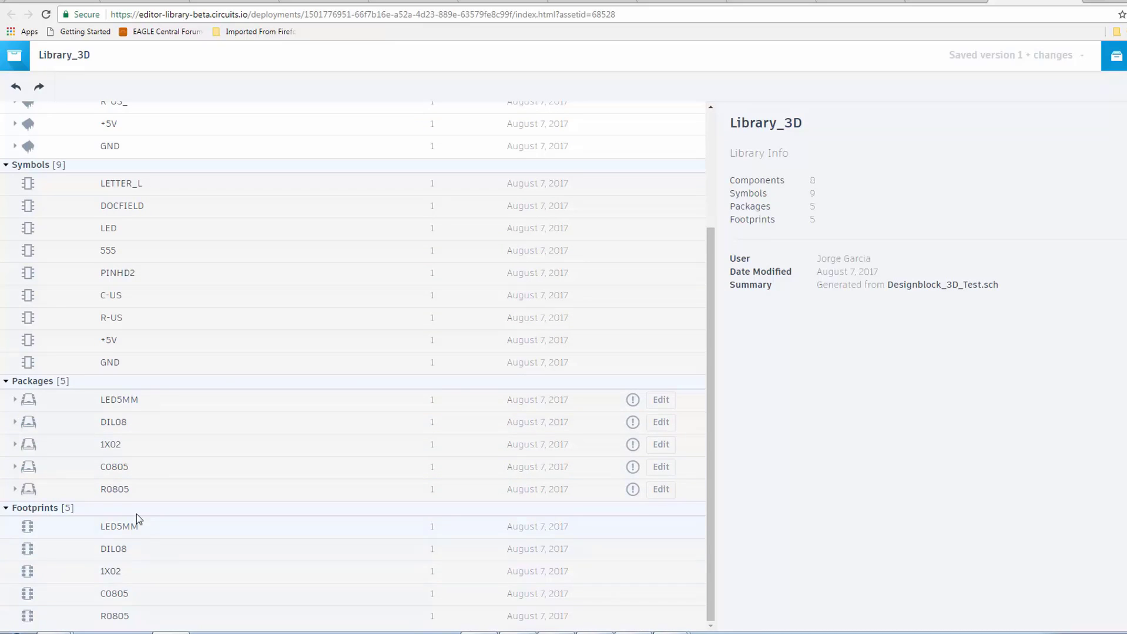
{"action": "mouse_move", "coordinate": [132, 576]}
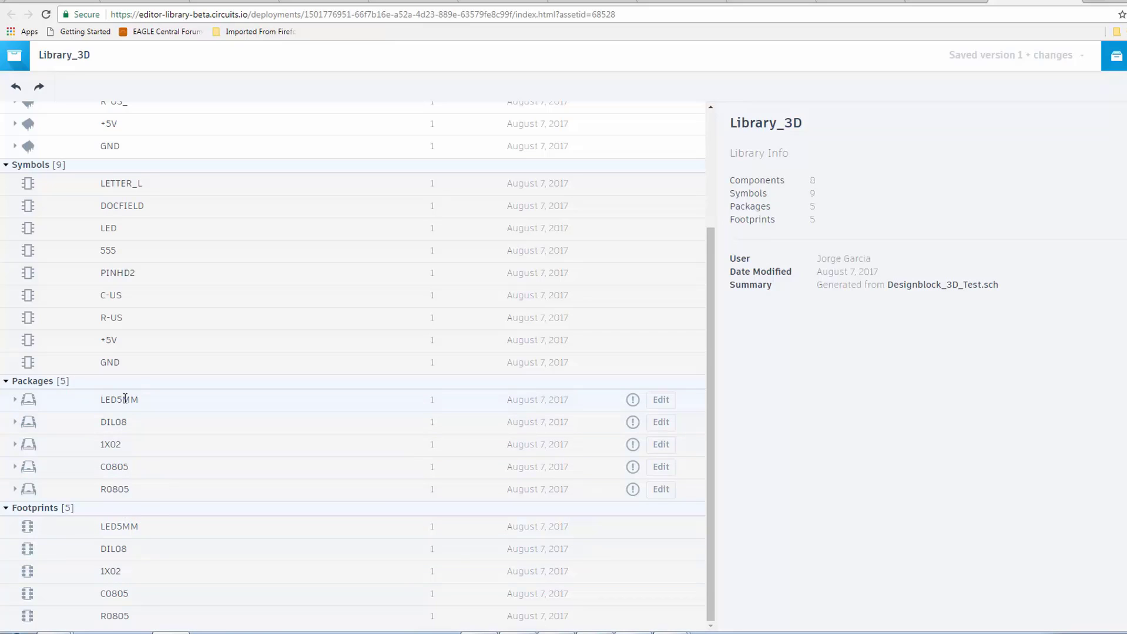
{"action": "mouse_move", "coordinate": [118, 419]}
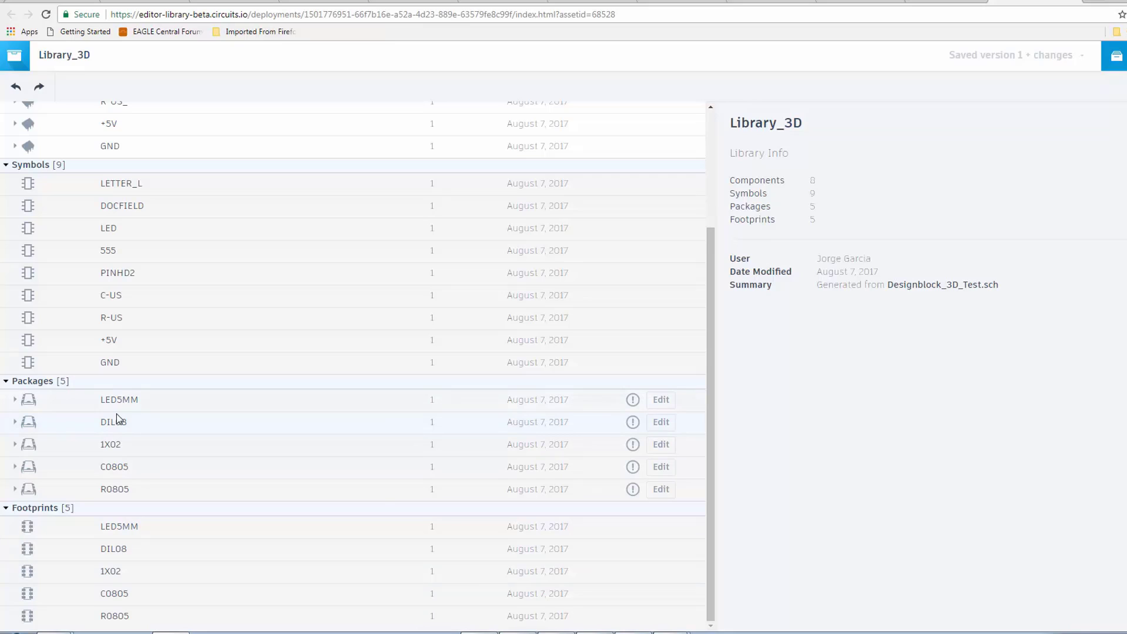
{"action": "mouse_move", "coordinate": [633, 401]}
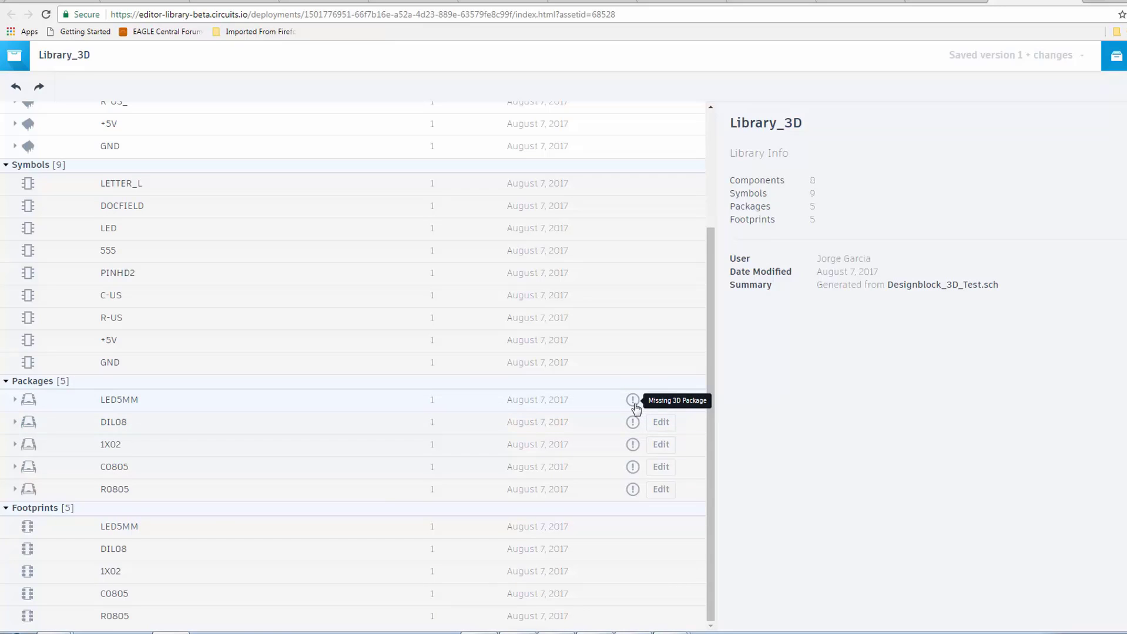
{"action": "mouse_move", "coordinate": [659, 400]}
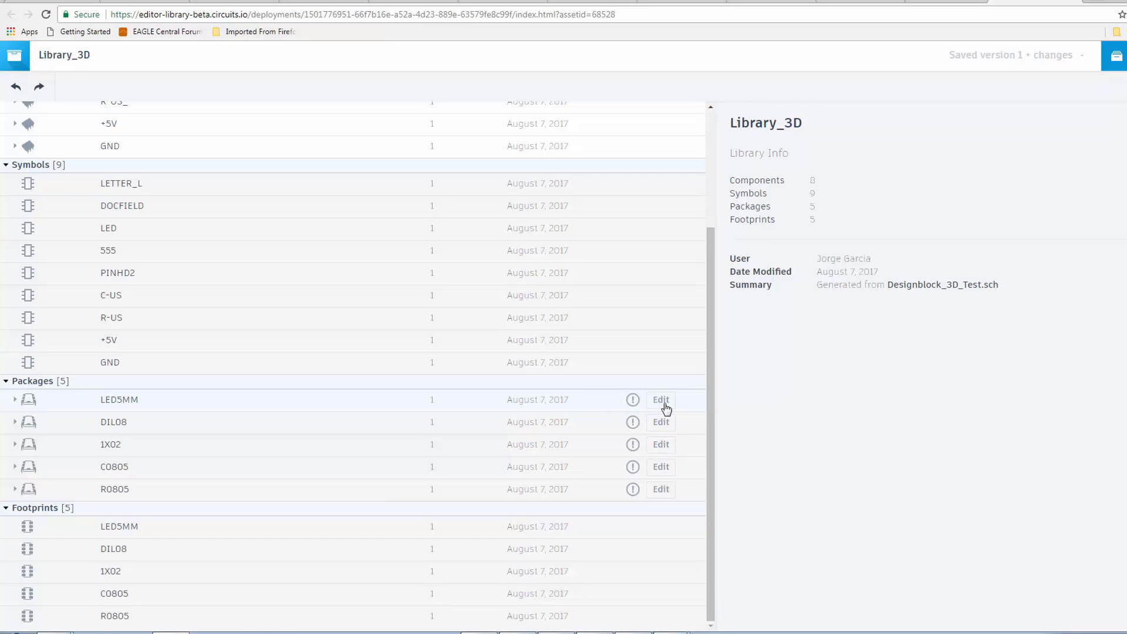
Edit the LED5MM package and upload 5MM LED RED.step from Downloads as its 3D model
{"action": "left_click", "coordinate": [660, 401]}
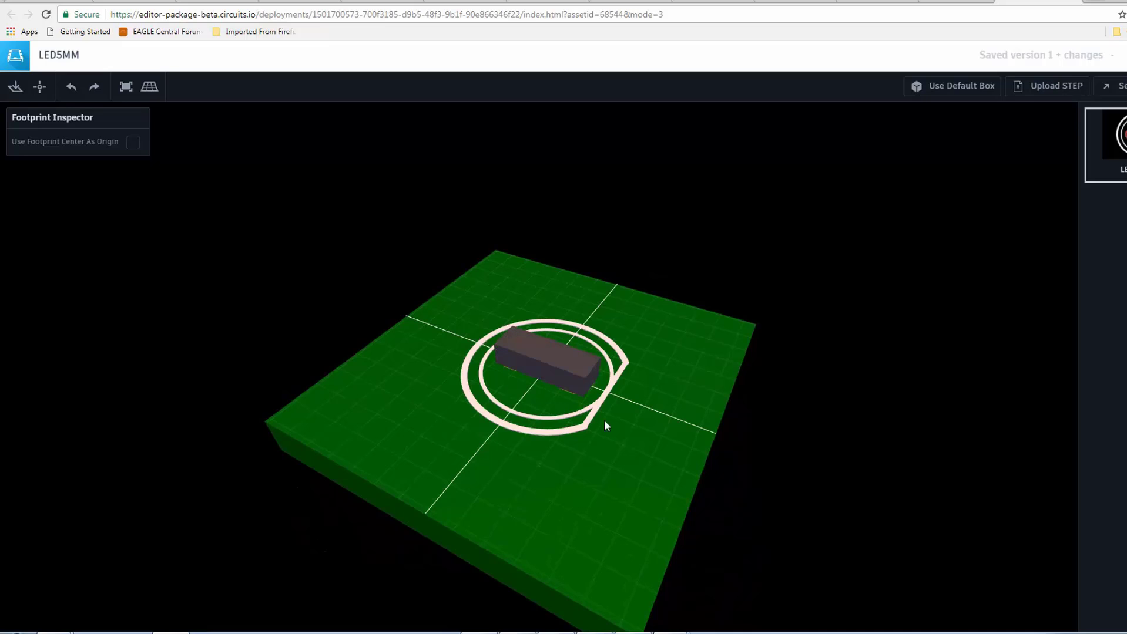
{"action": "mouse_move", "coordinate": [616, 428]}
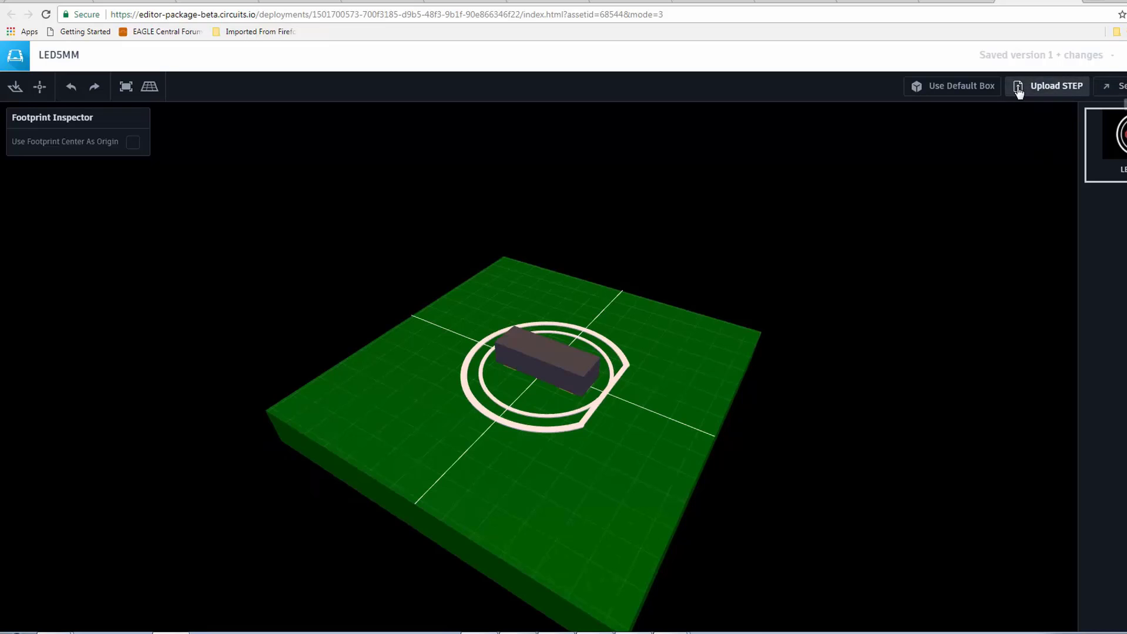
{"action": "mouse_move", "coordinate": [1019, 85]}
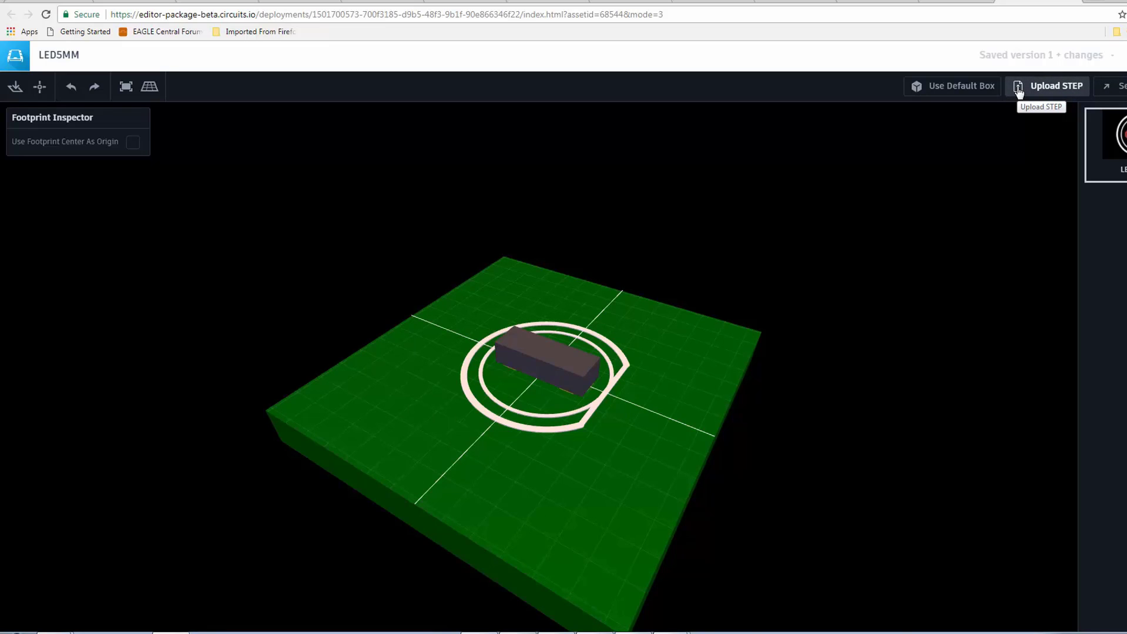
{"action": "left_click", "coordinate": [1054, 86]}
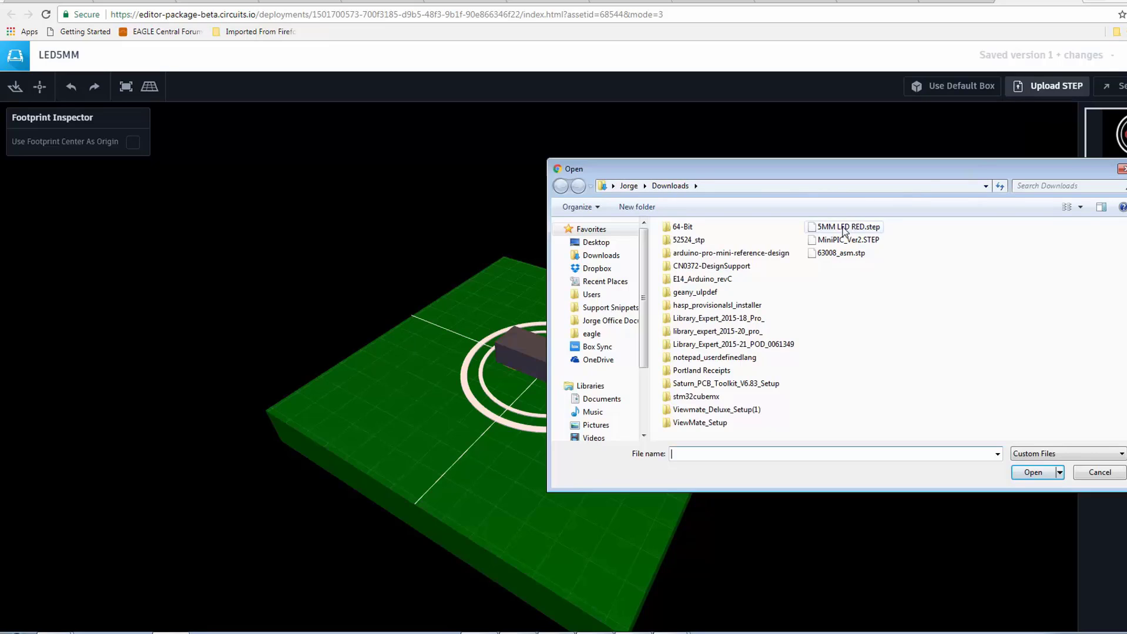
{"action": "left_click", "coordinate": [844, 227]}
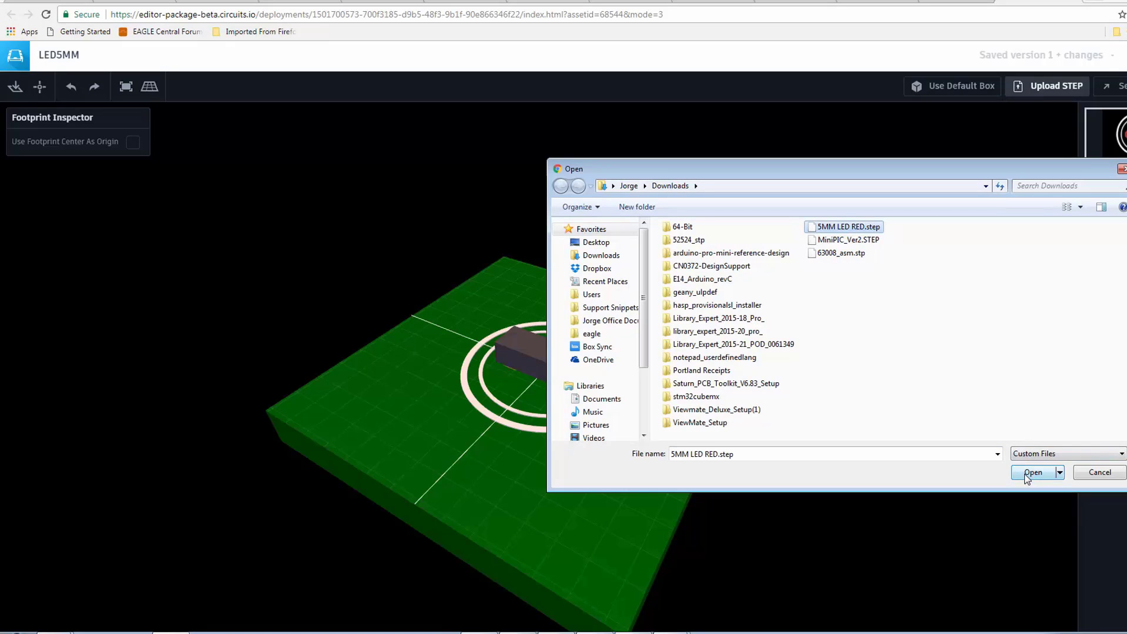
{"action": "left_click", "coordinate": [1032, 472]}
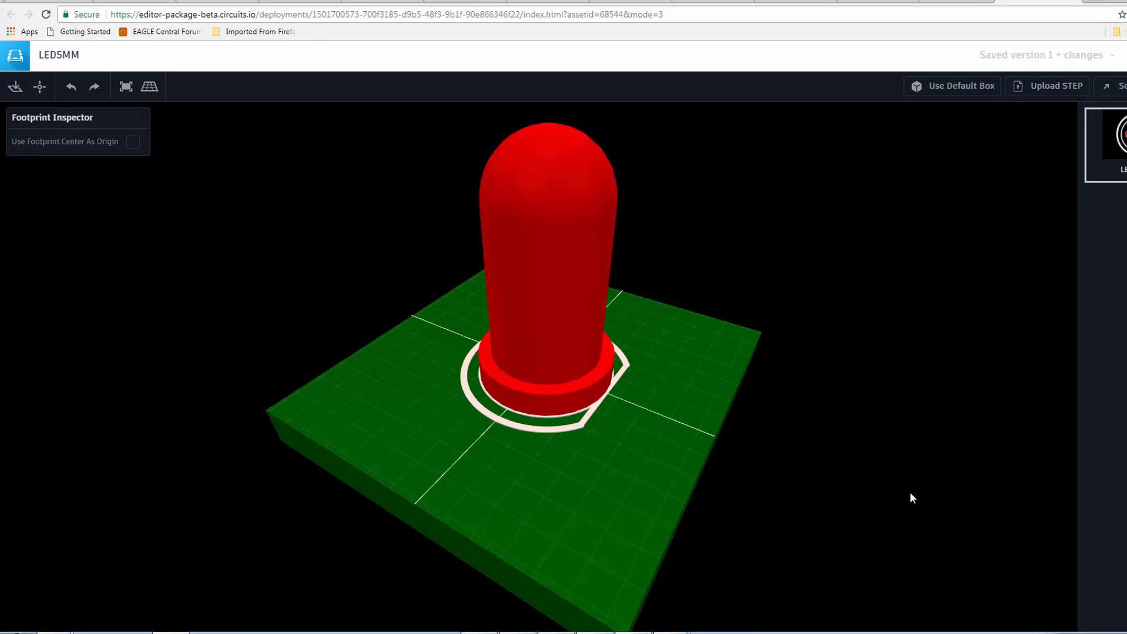
{"action": "mouse_move", "coordinate": [620, 578]}
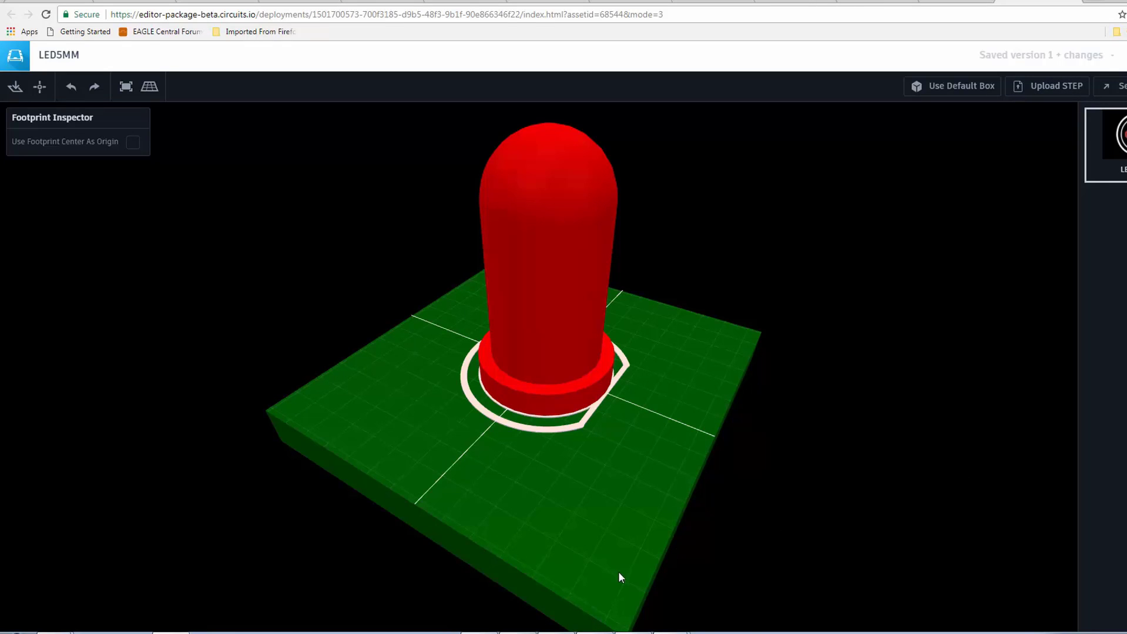
{"action": "mouse_move", "coordinate": [575, 586]}
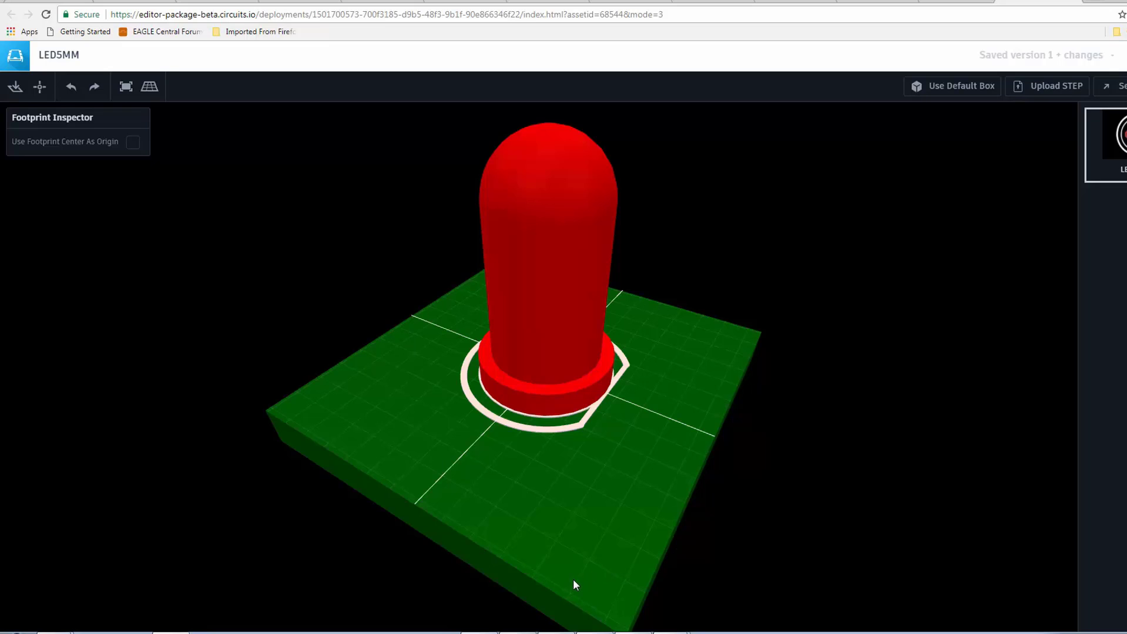
{"action": "left_click_drag", "start_coordinate": [575, 585], "coordinate": [728, 369]}
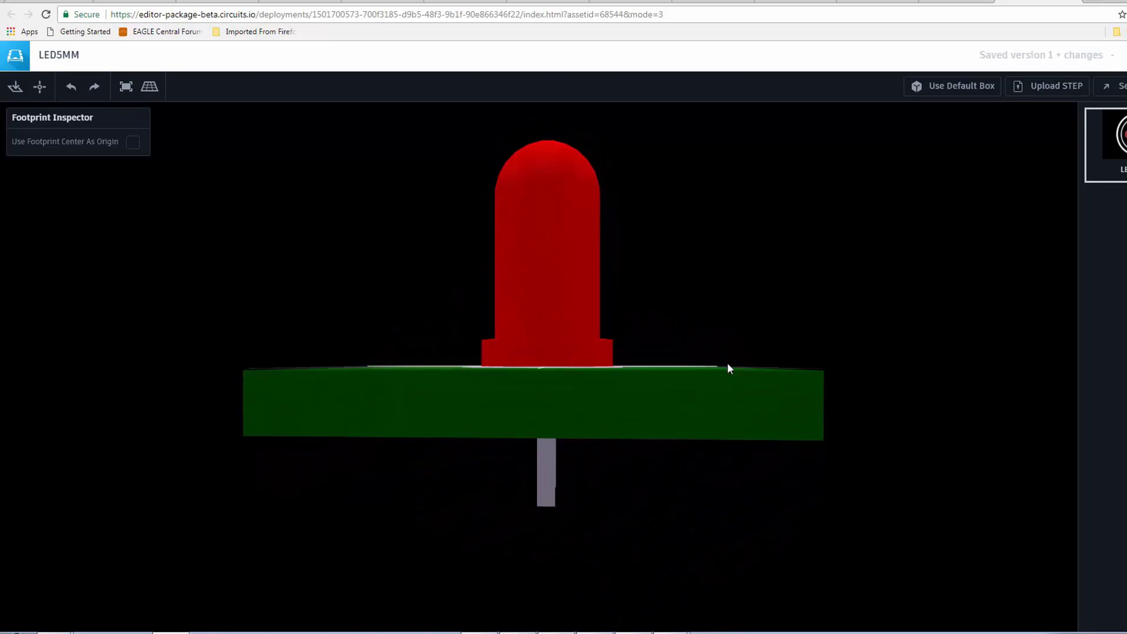
{"action": "left_click_drag", "start_coordinate": [728, 369], "coordinate": [654, 384]}
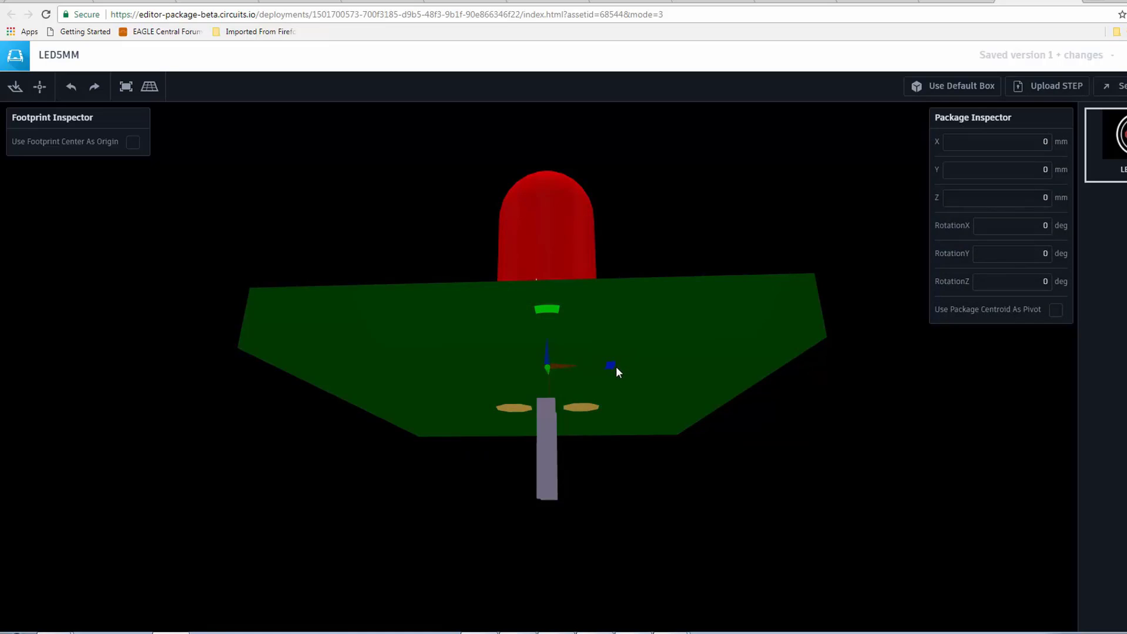
{"action": "mouse_move", "coordinate": [619, 369]}
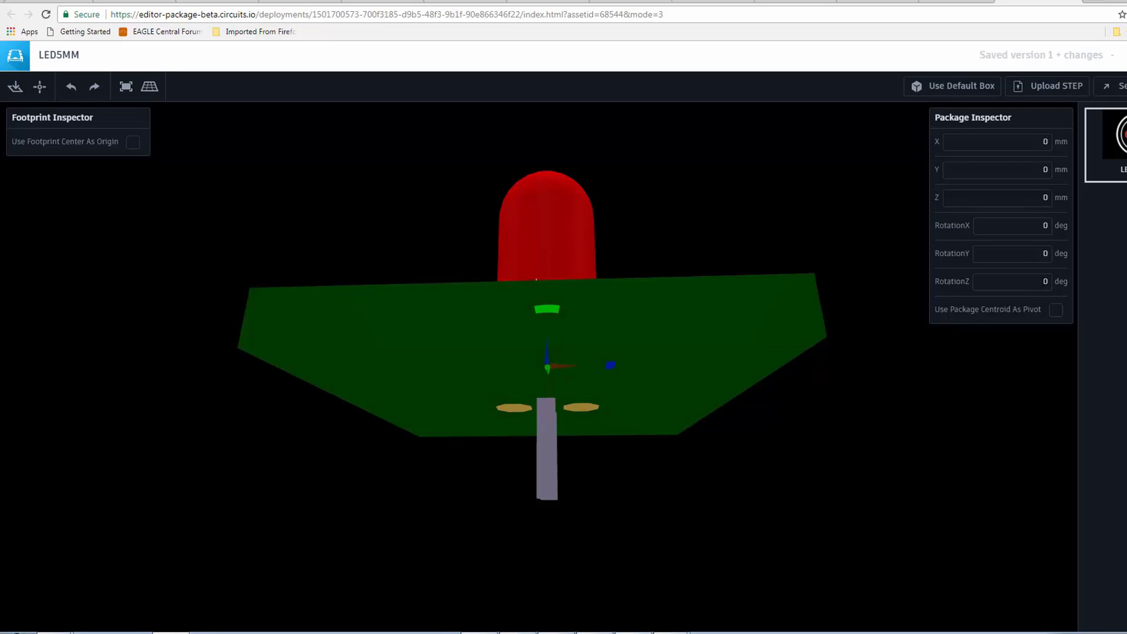
Enter 9 in a Package Inspector placement field for the LED model
{"action": "type", "text": "9"}
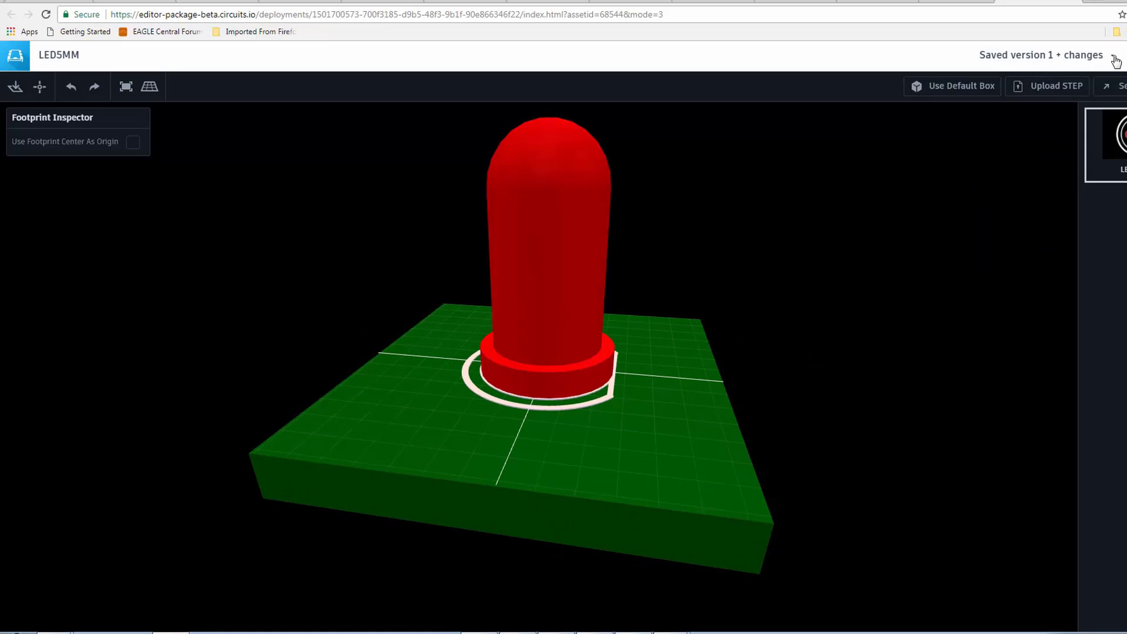
Create package version 2 from Version History with the description 'LED Mapped'
{"action": "left_click", "coordinate": [1040, 54]}
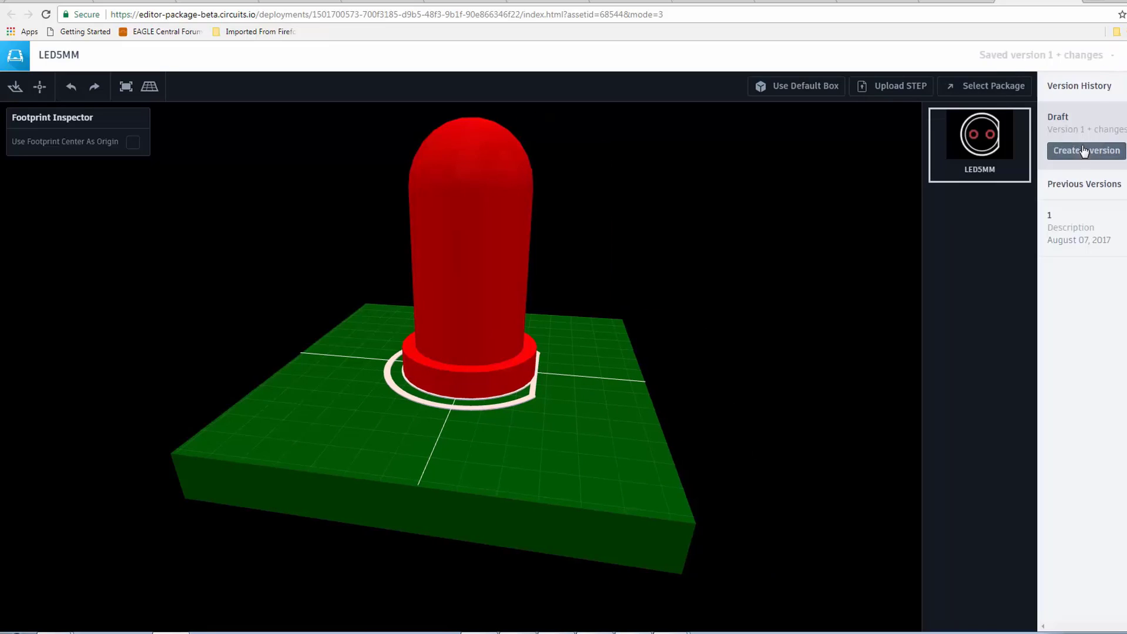
{"action": "left_click", "coordinate": [1085, 150]}
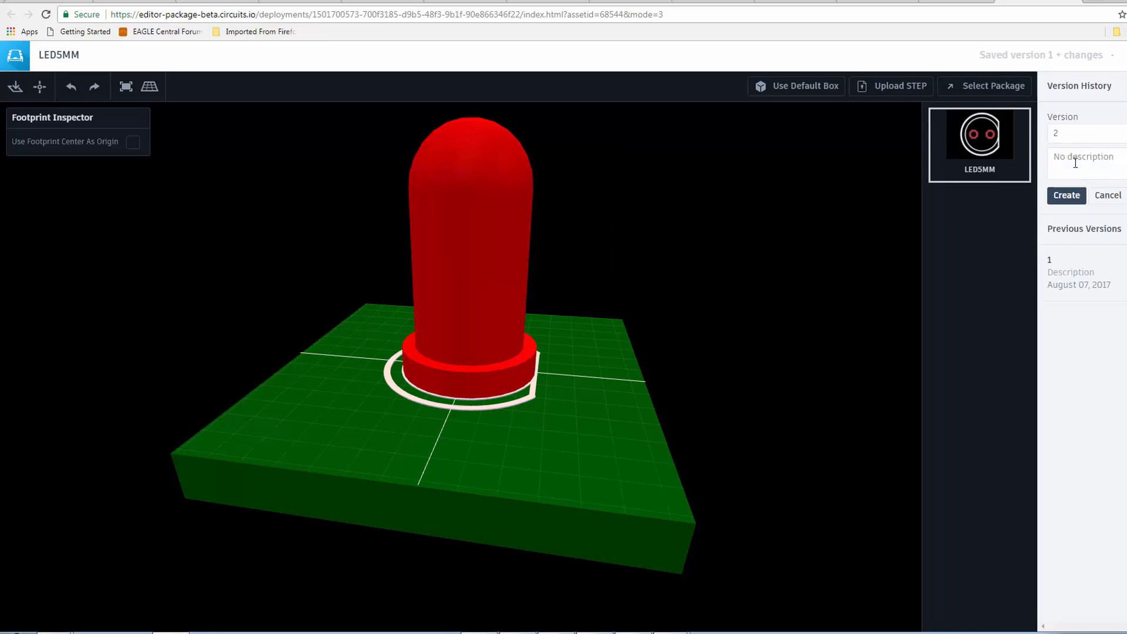
{"action": "left_click", "coordinate": [1081, 162]}
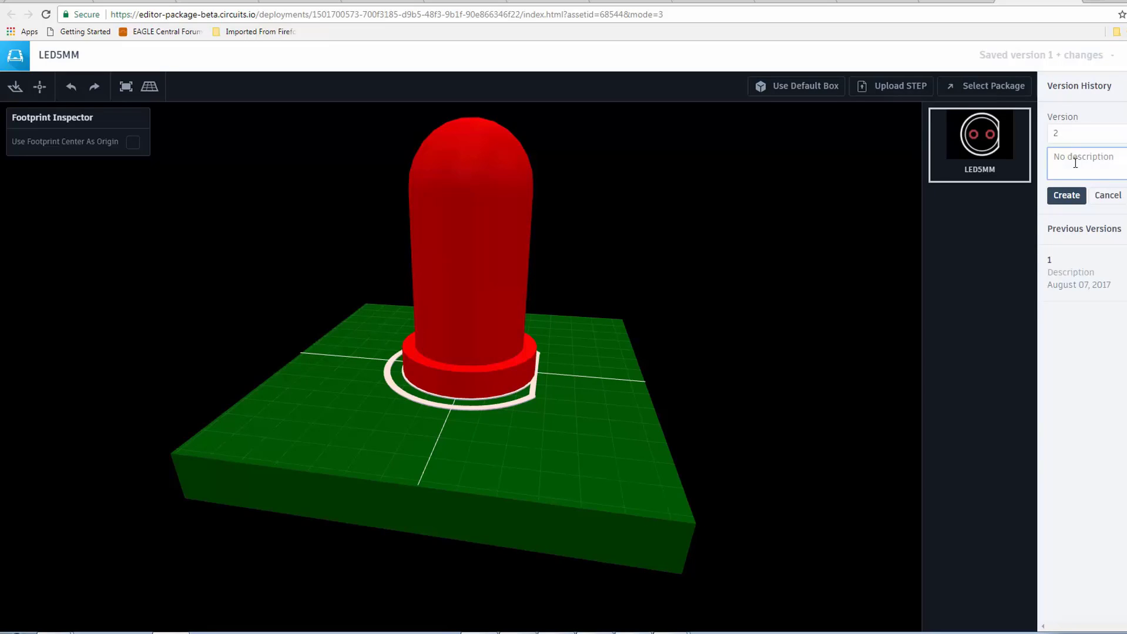
{"action": "type", "text": "LED 5App"}
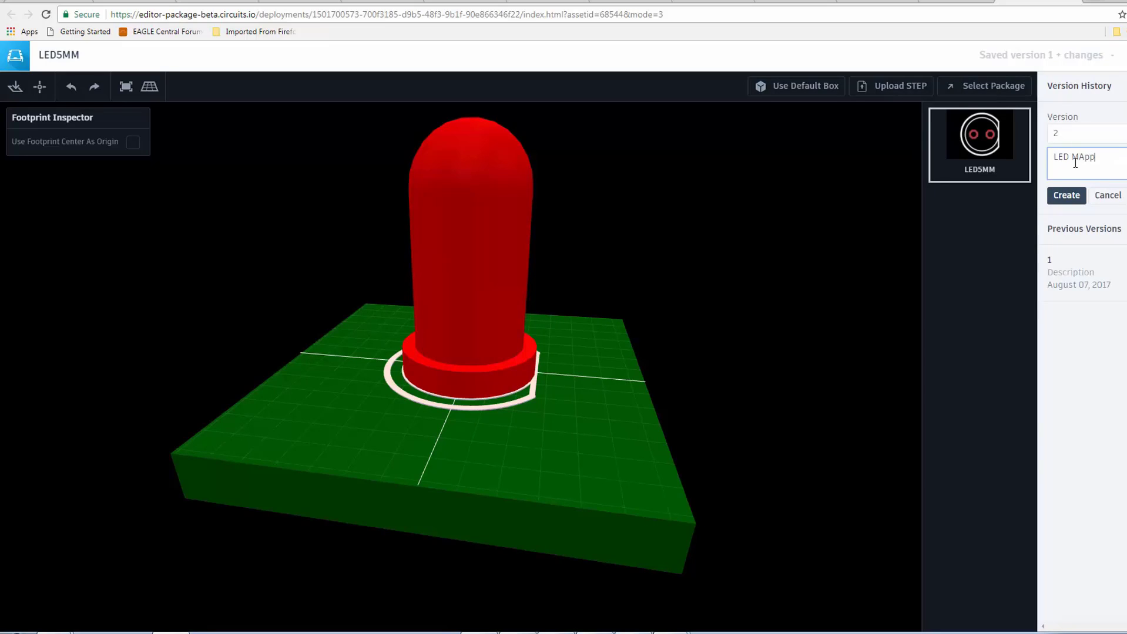
{"action": "type", "text": "ped"}
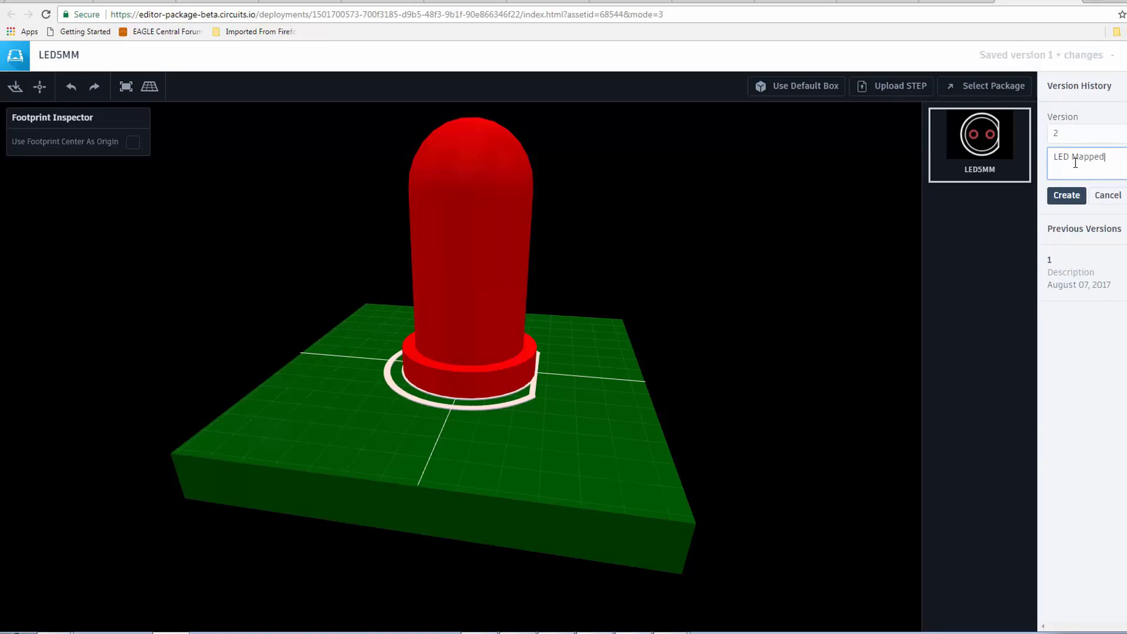
{"action": "left_click", "coordinate": [1067, 195]}
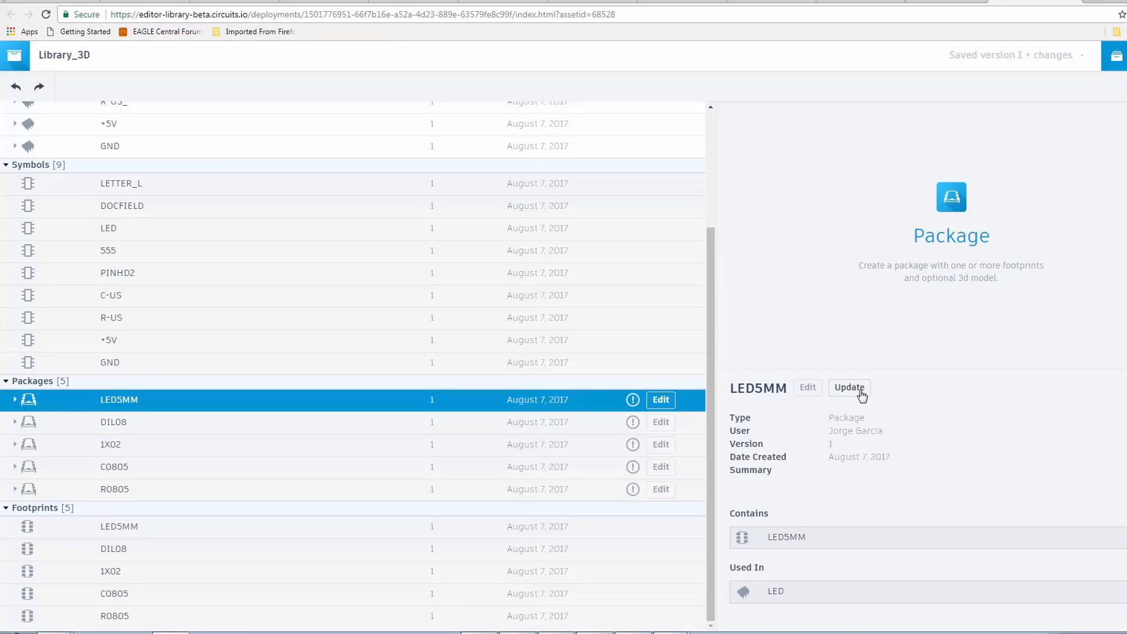
Update LED5MM in Library_3D to version 2 and dismiss the success message
{"action": "left_click", "coordinate": [848, 388]}
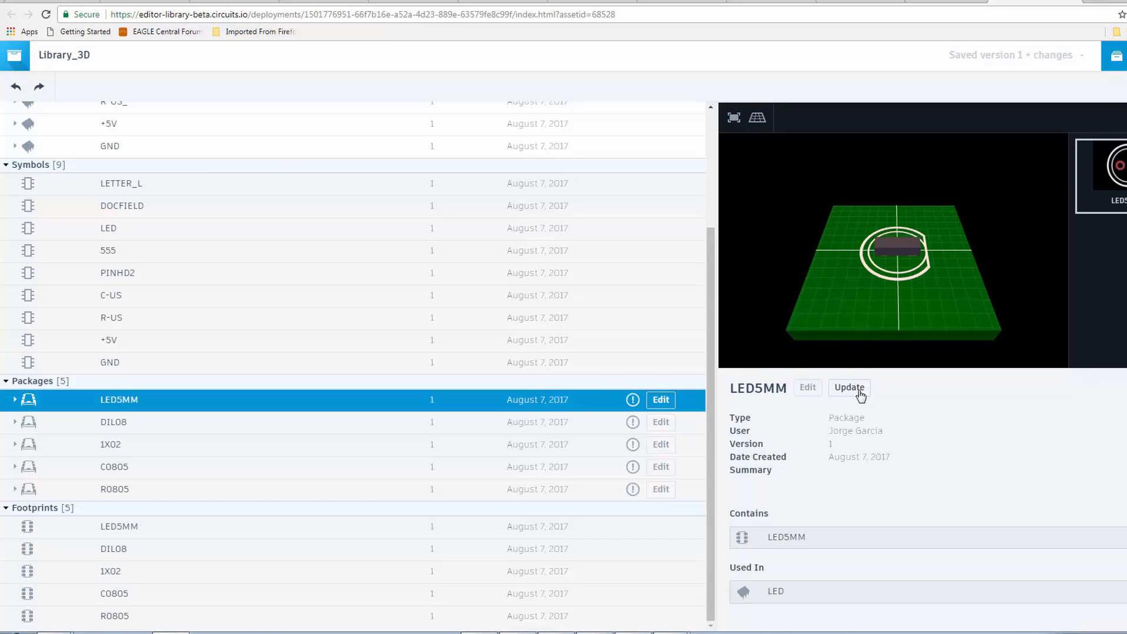
{"action": "left_click", "coordinate": [847, 388]}
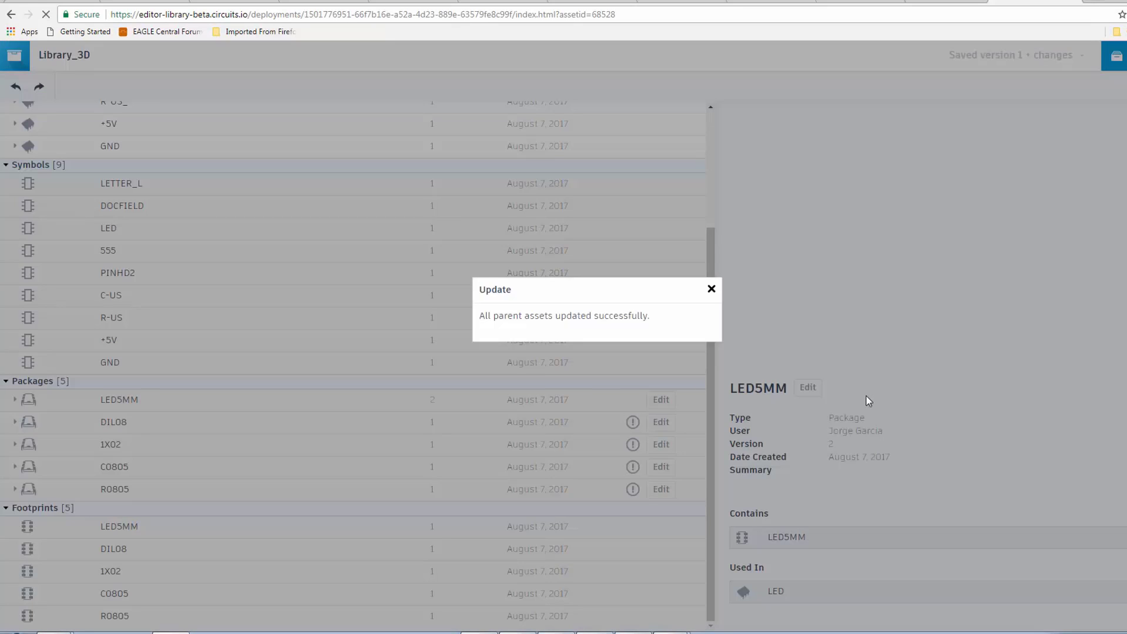
{"action": "mouse_move", "coordinate": [861, 402]}
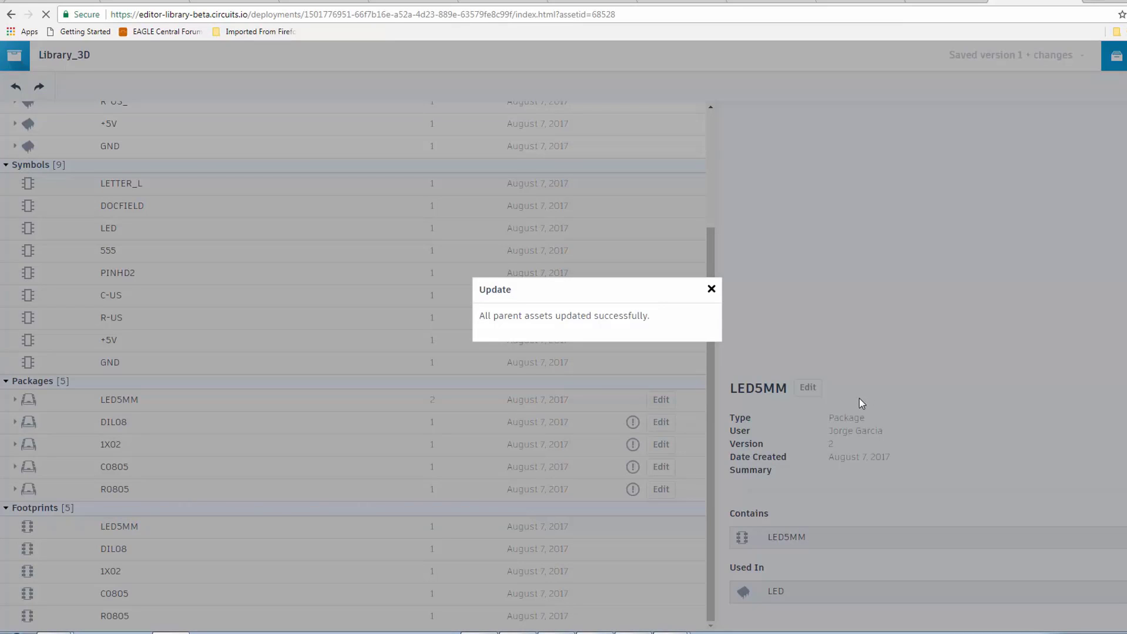
{"action": "left_click", "coordinate": [710, 289]}
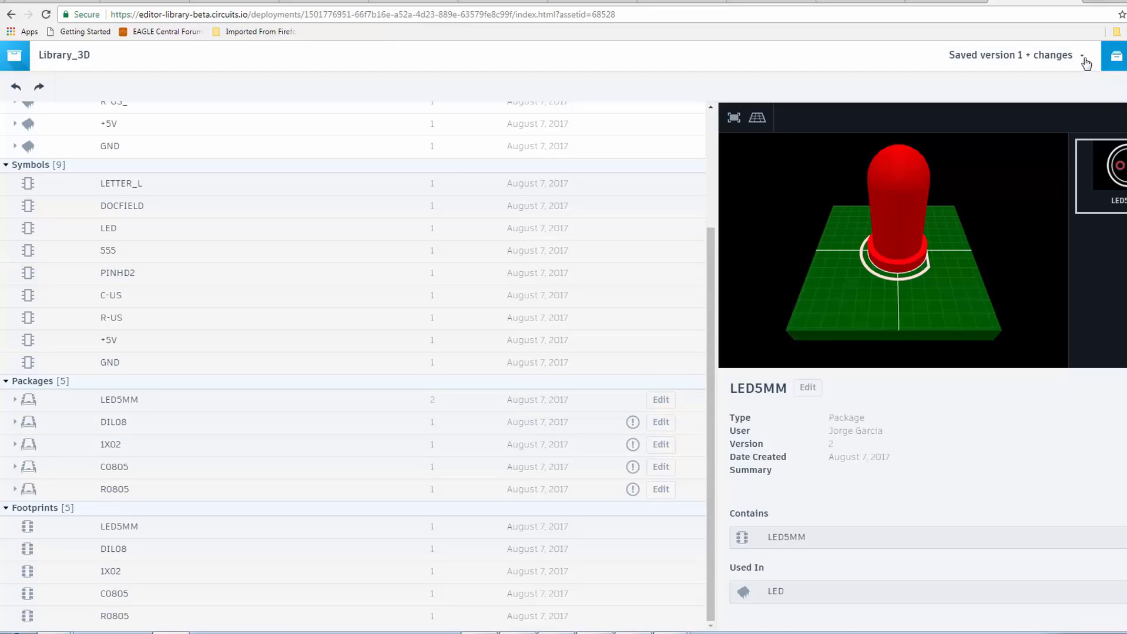
Open Library_3D's version history from the 'Saved version 1 + changes' dropdown
{"action": "left_click", "coordinate": [1082, 55]}
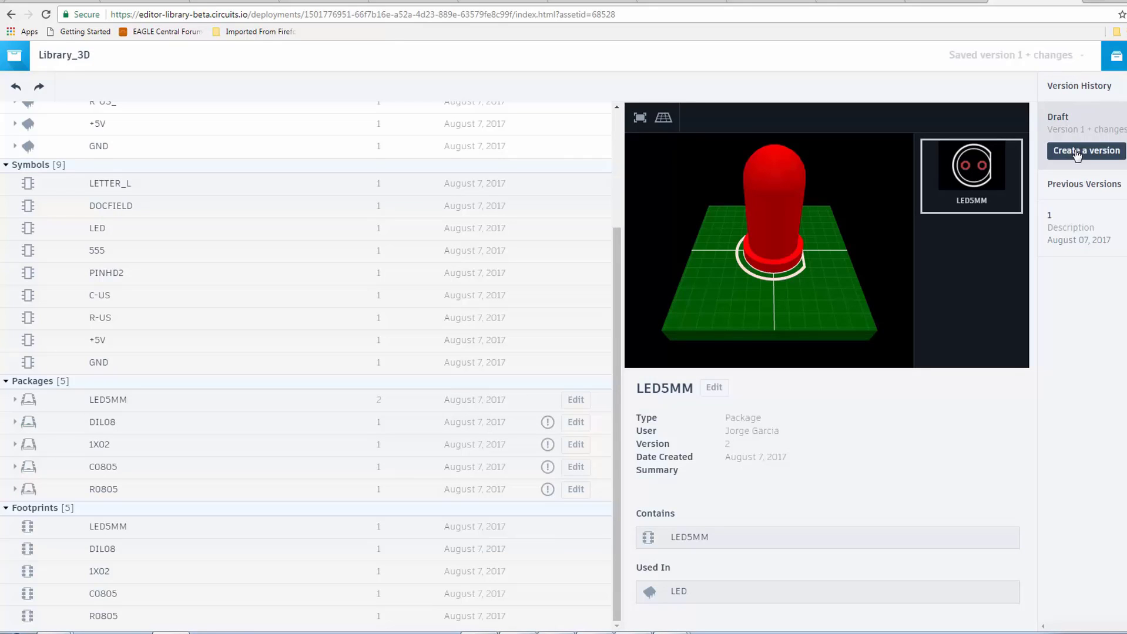
Create library version 2 with the description 'Mapped LED'
{"action": "left_click", "coordinate": [1084, 151]}
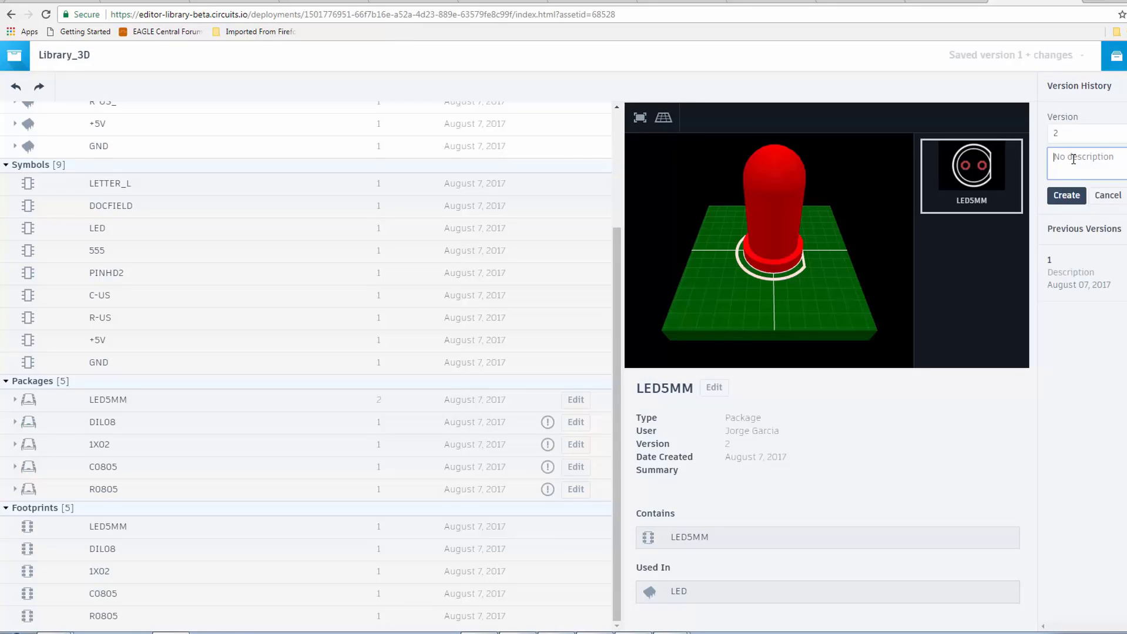
{"action": "type", "text": "Mapped LE"}
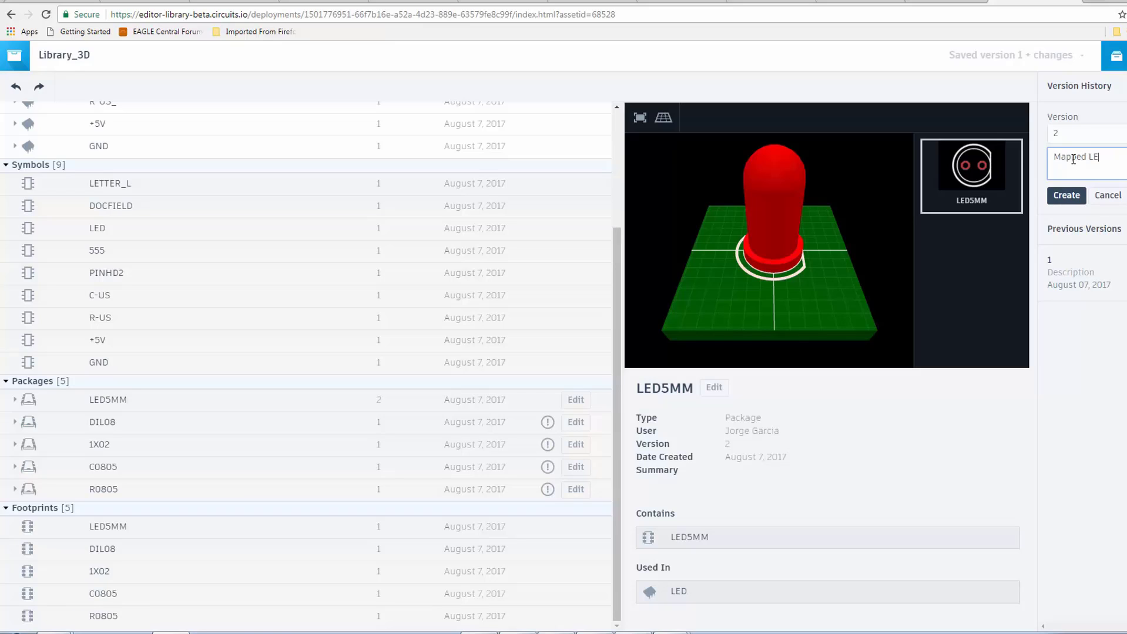
{"action": "left_click", "coordinate": [1067, 195]}
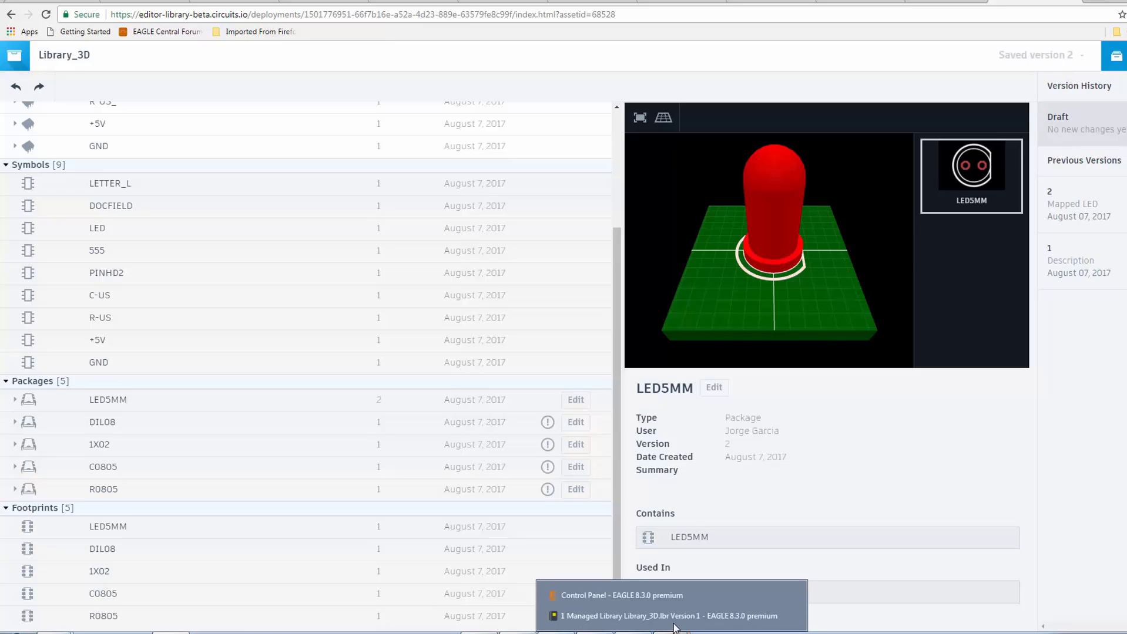
Back in EAGLE, update the managed Library_3D to the latest version 2
{"action": "left_click", "coordinate": [670, 617]}
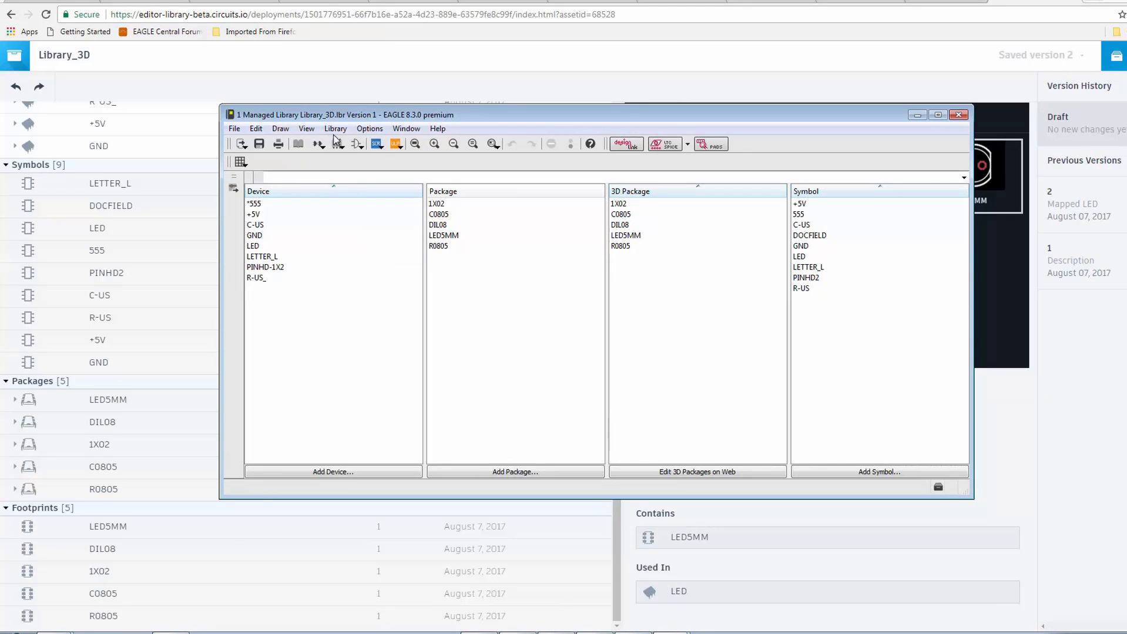
{"action": "left_click", "coordinate": [334, 128]}
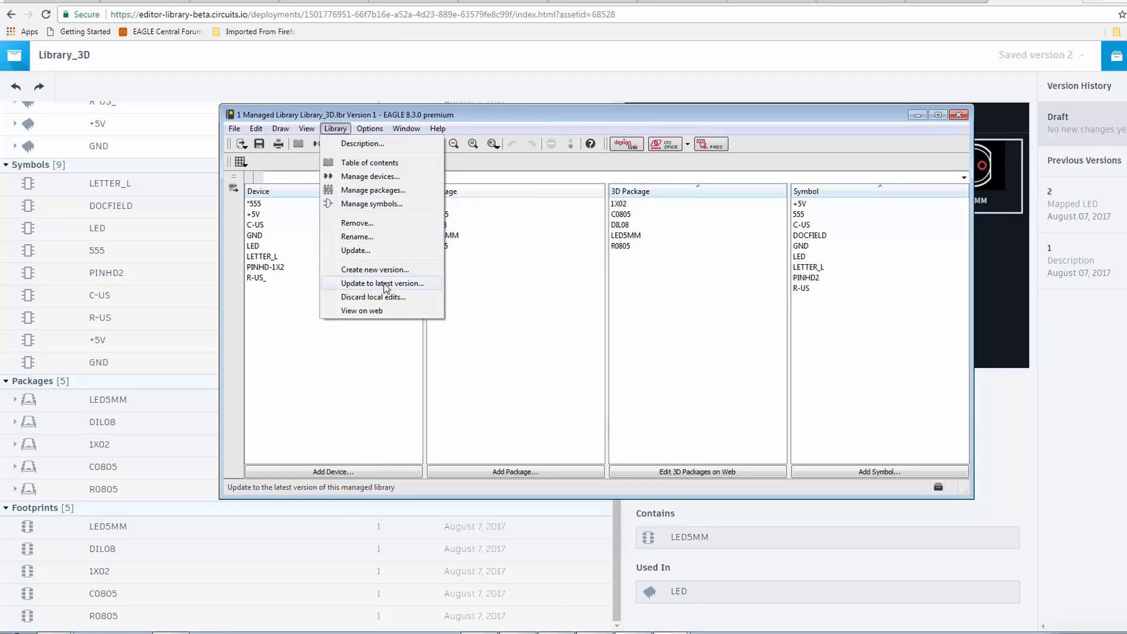
{"action": "left_click", "coordinate": [375, 283]}
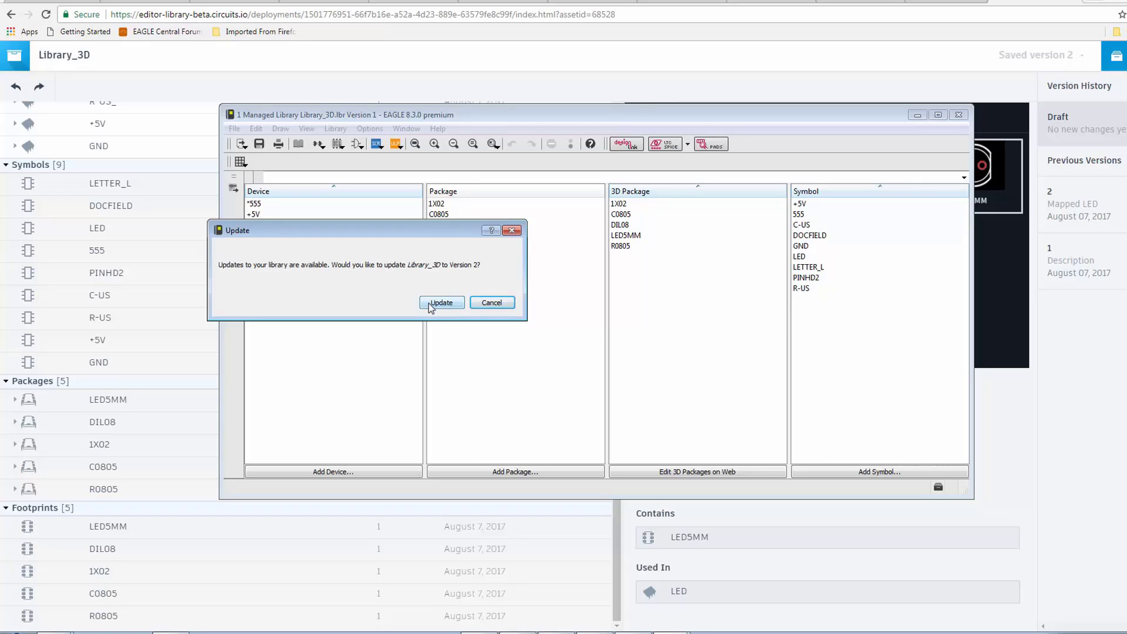
{"action": "left_click", "coordinate": [442, 302]}
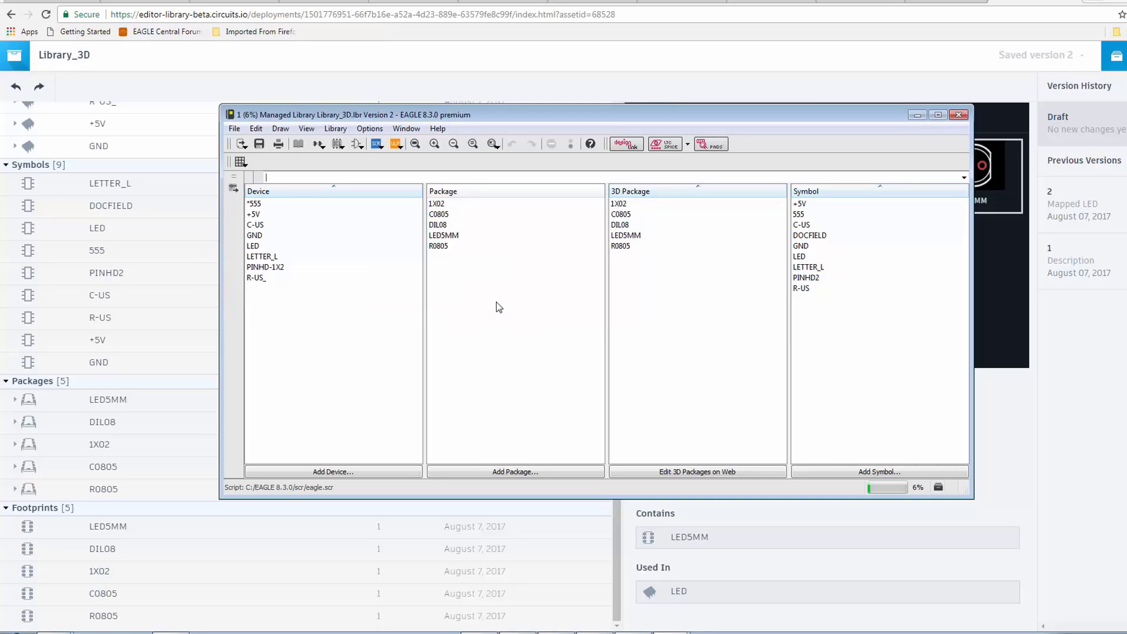